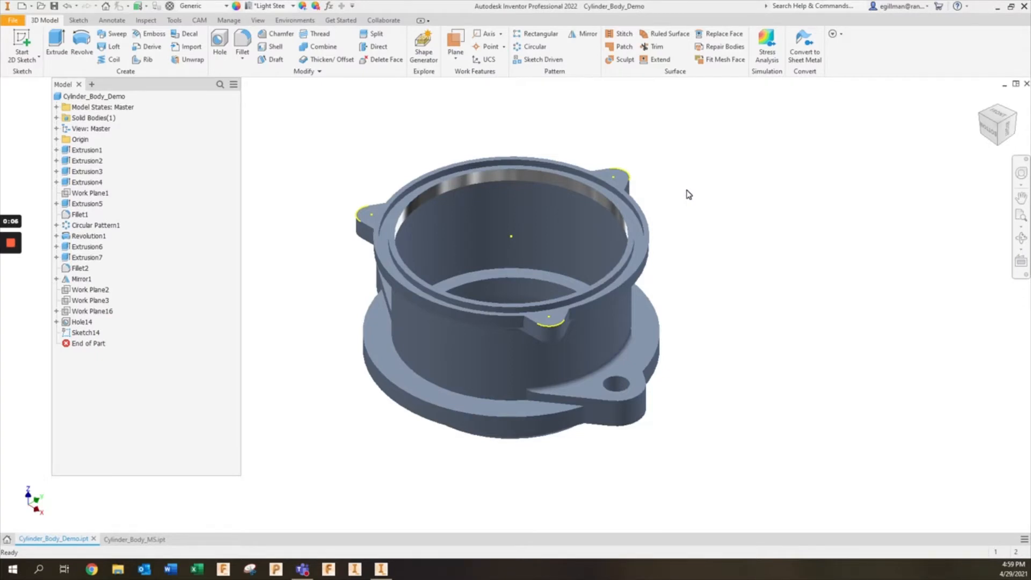
mouse_move(268, 146)
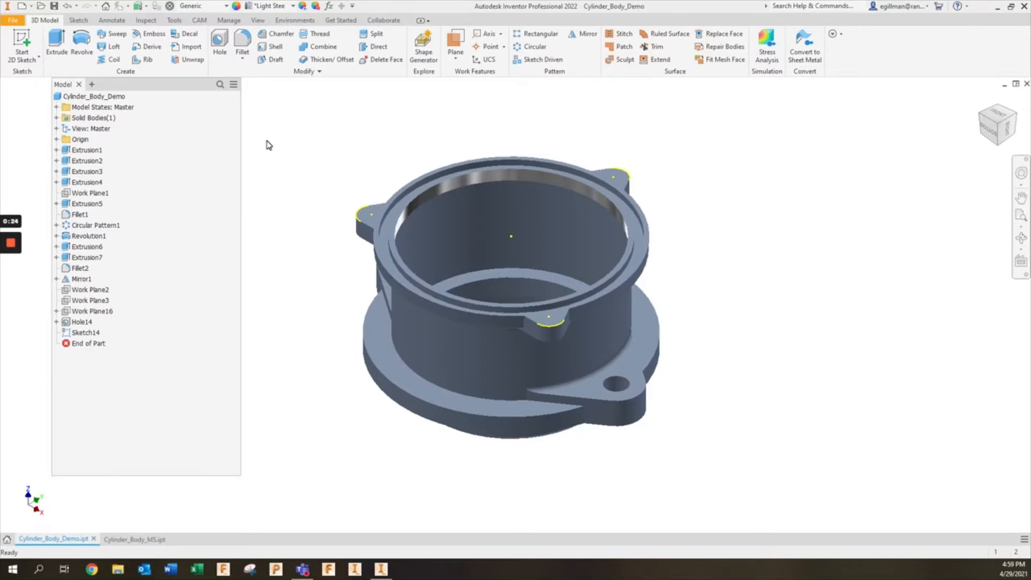
mouse_move(236, 169)
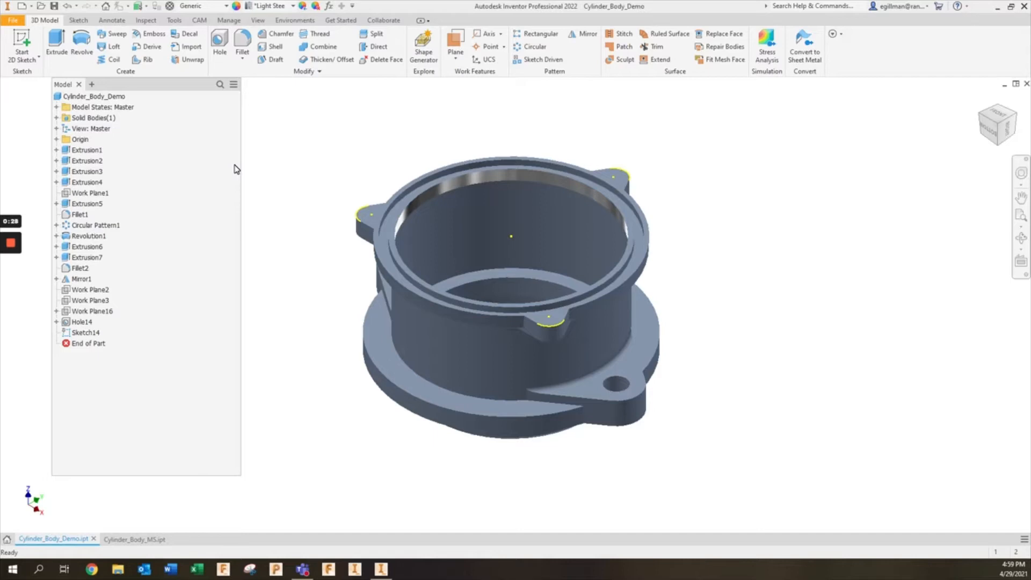
mouse_move(276, 162)
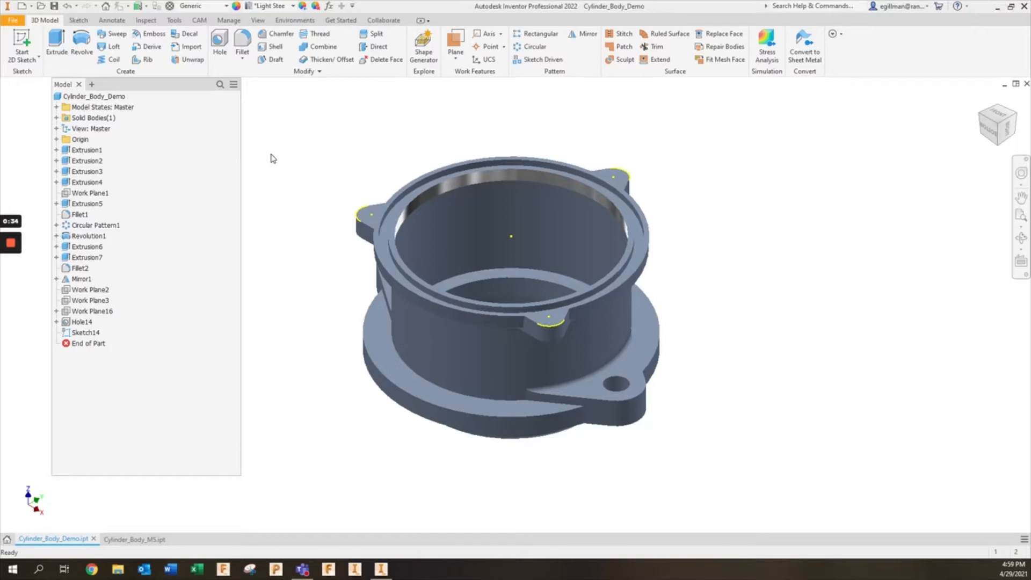
Step: Expand Model States, add a new model state, and rename it Casting
click(97, 118)
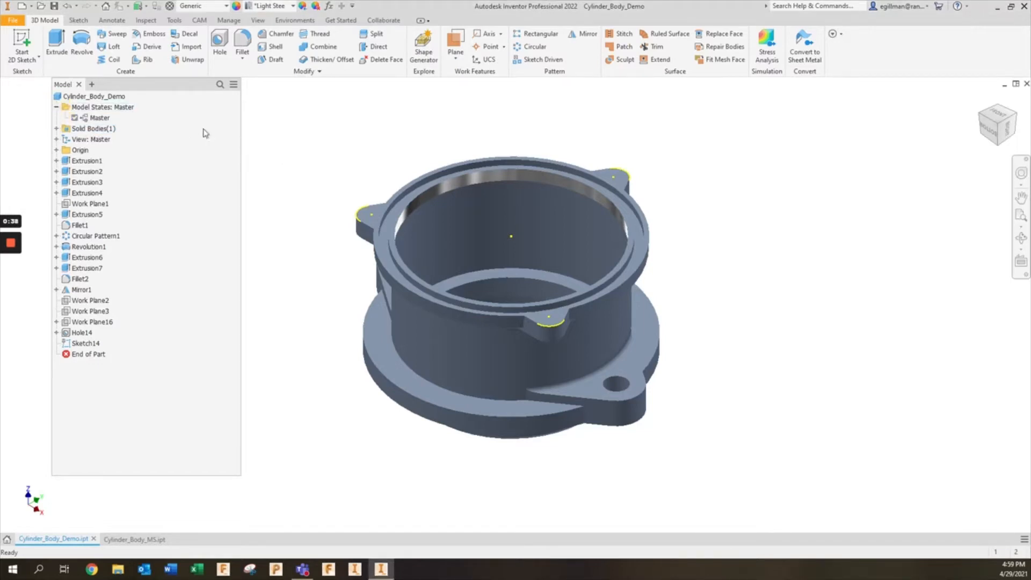
click(103, 107)
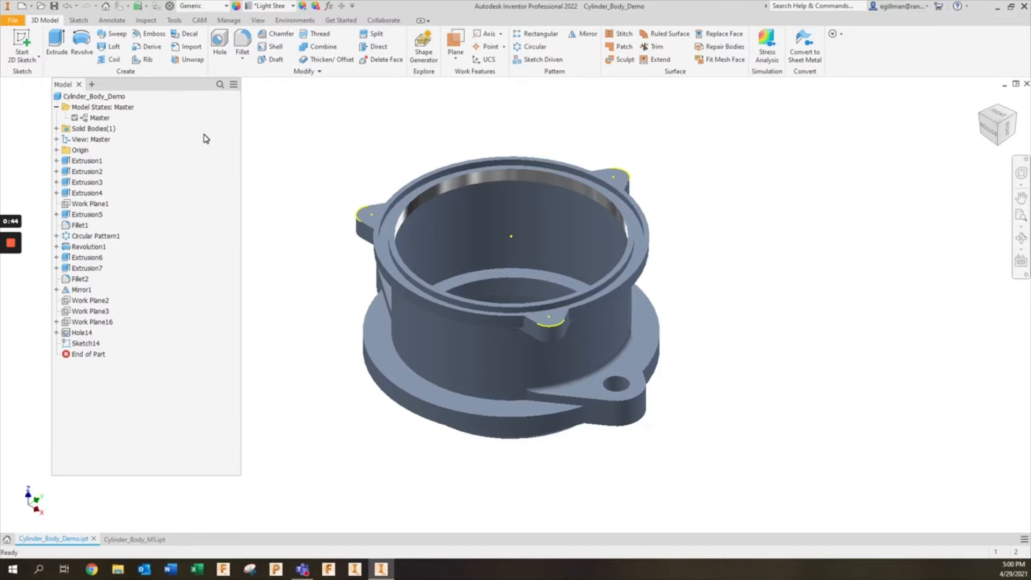
mouse_move(125, 121)
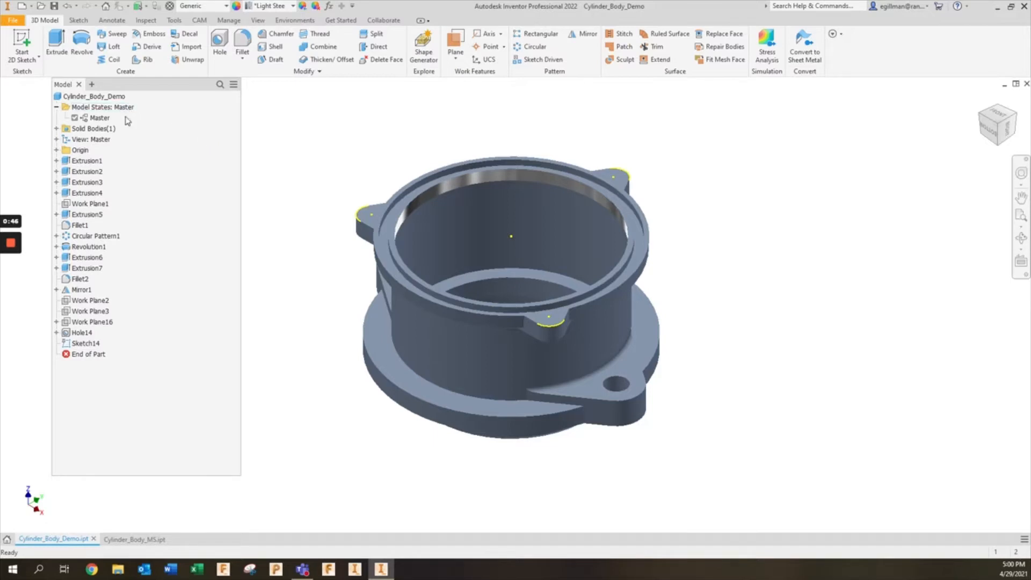
right_click(101, 107)
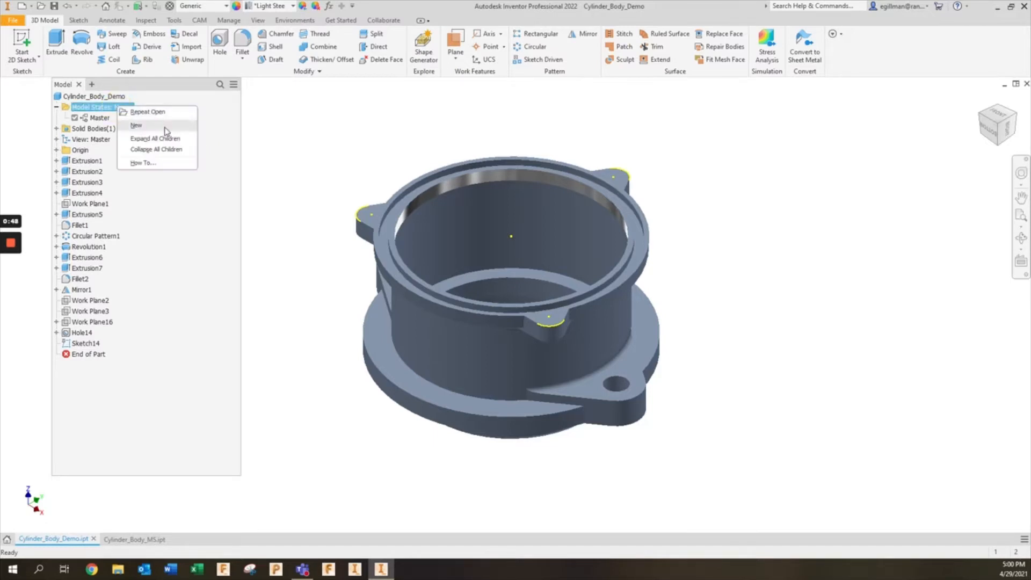
click(136, 125)
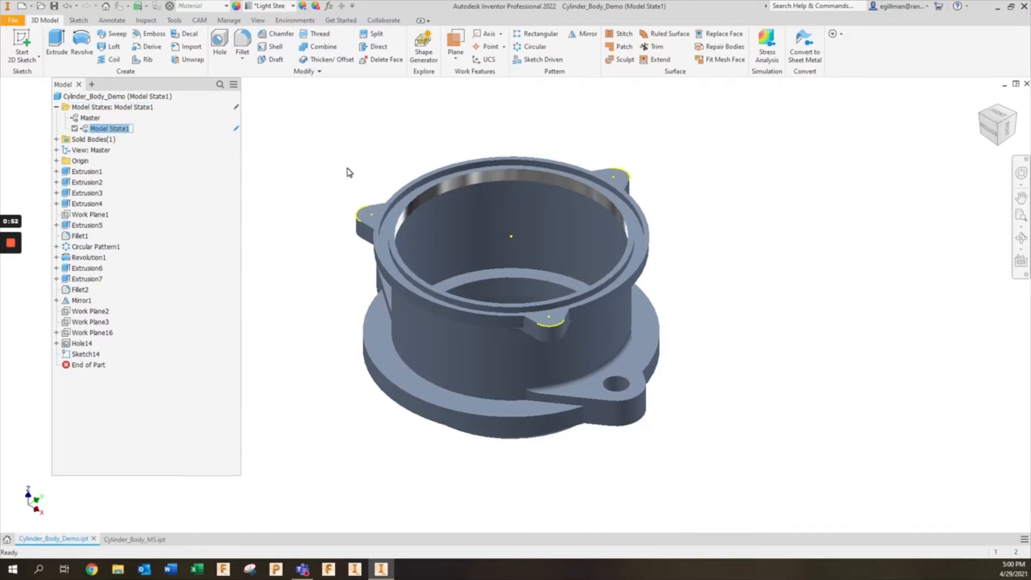
text(Casting)
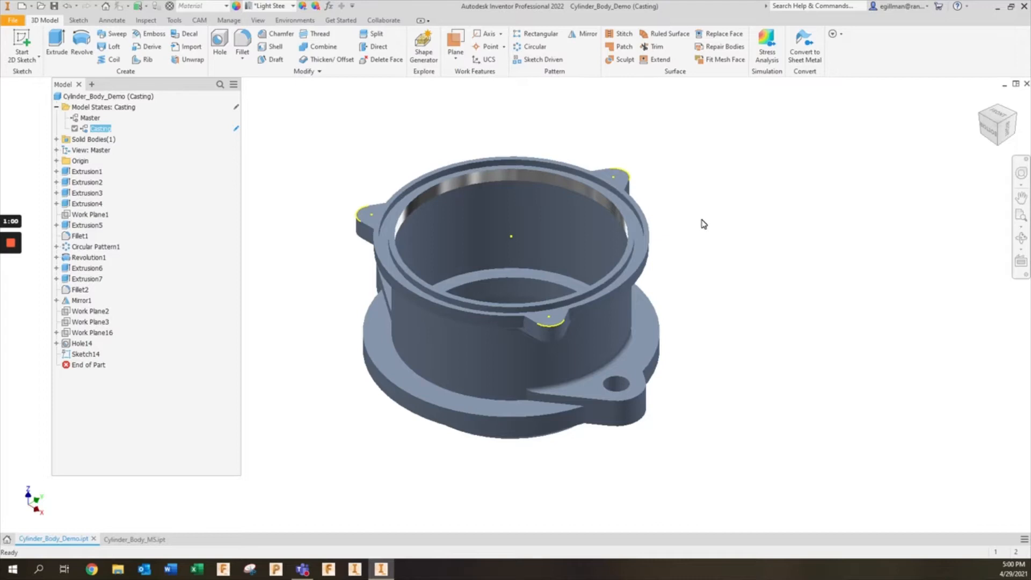
mouse_move(711, 215)
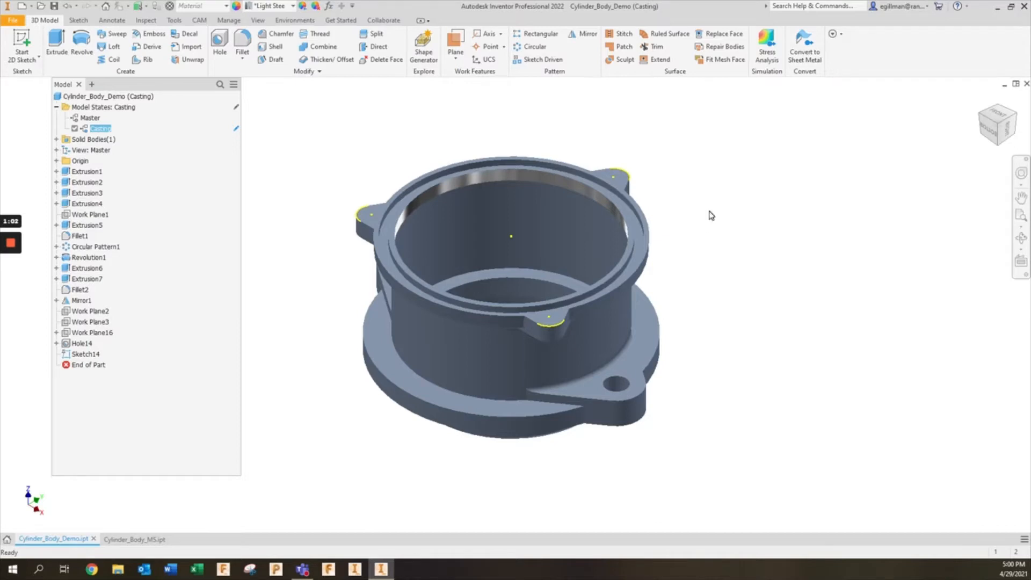
mouse_move(726, 229)
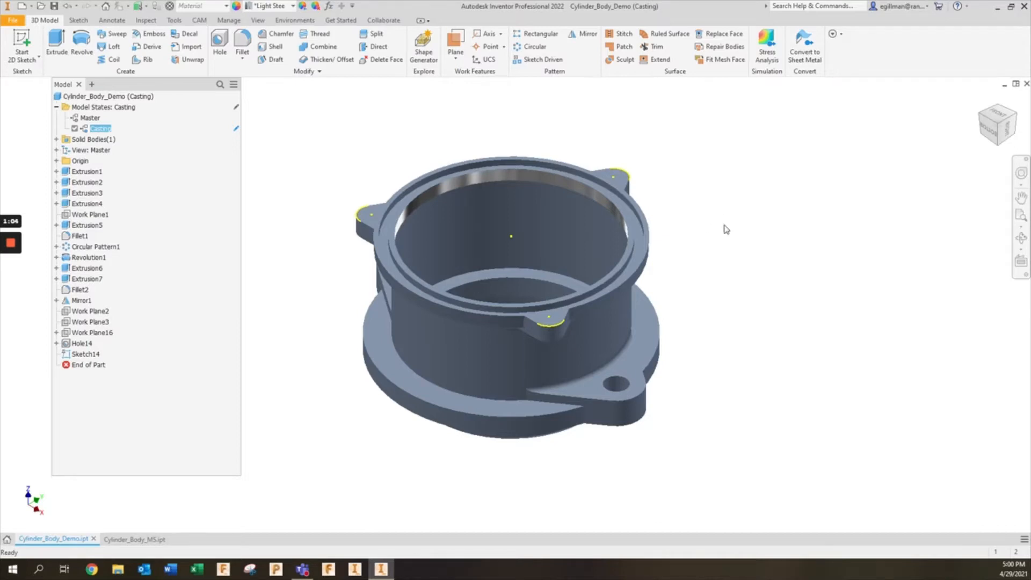
mouse_move(696, 210)
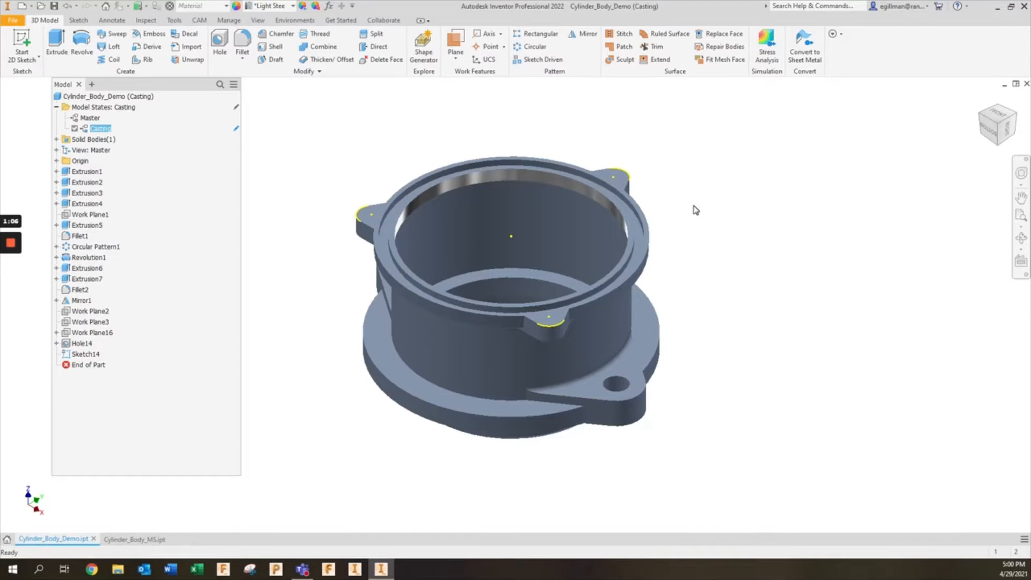
mouse_move(818, 355)
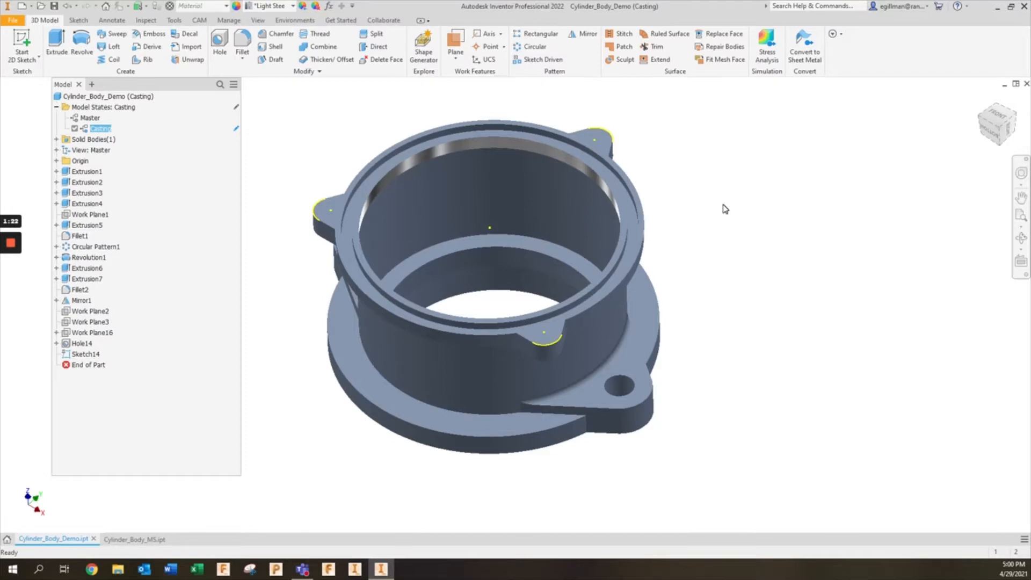
mouse_move(208, 169)
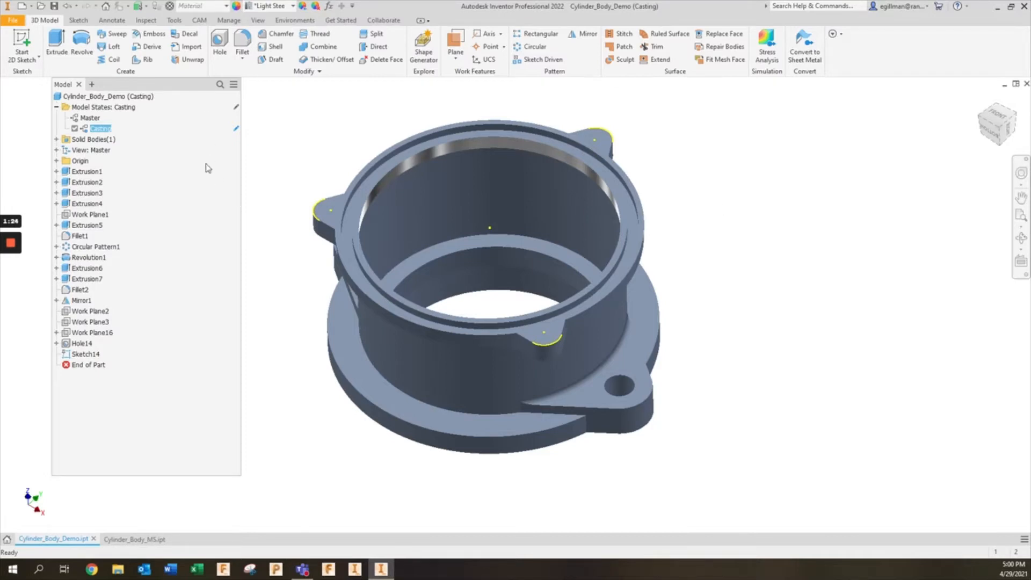
mouse_move(222, 217)
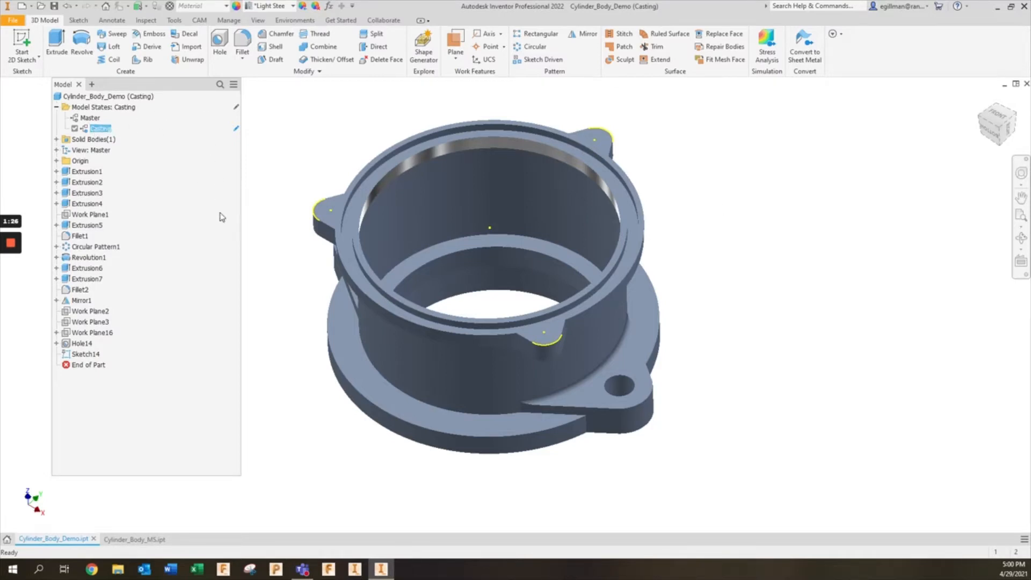
Step: Suppress the Hole14 bolt holes and the Revolution1 turned features
click(77, 343)
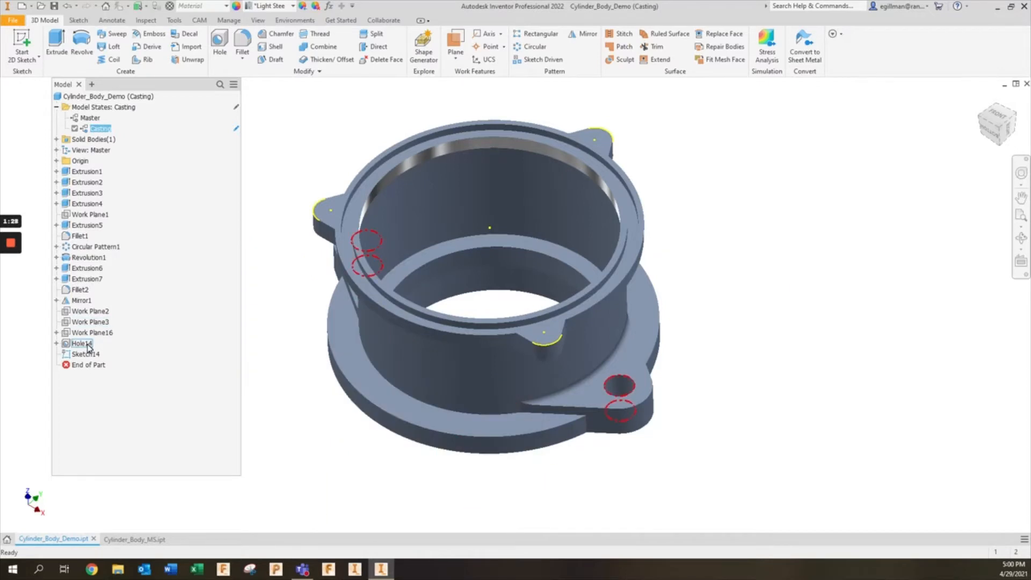
right_click(78, 343)
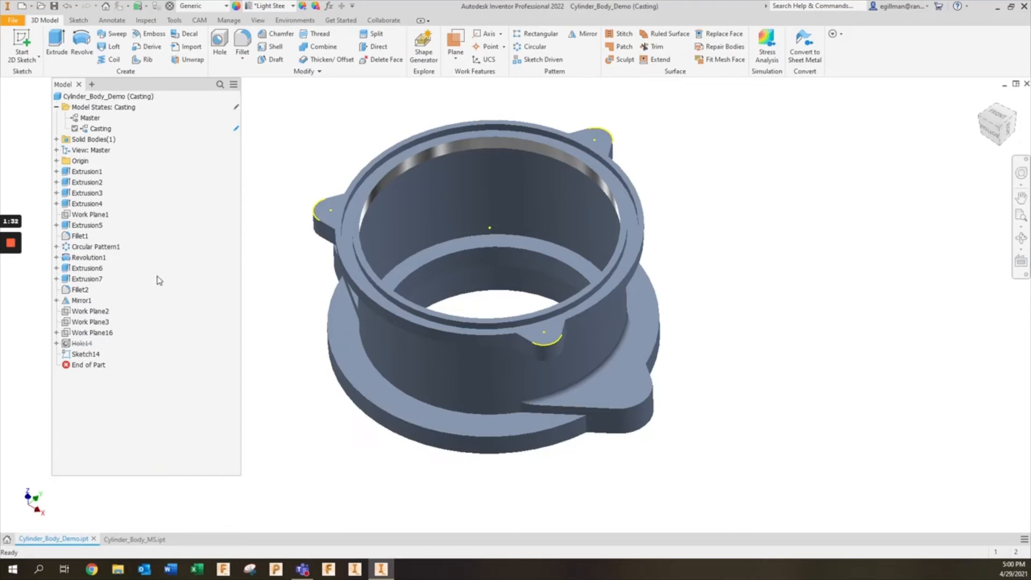
right_click(86, 257)
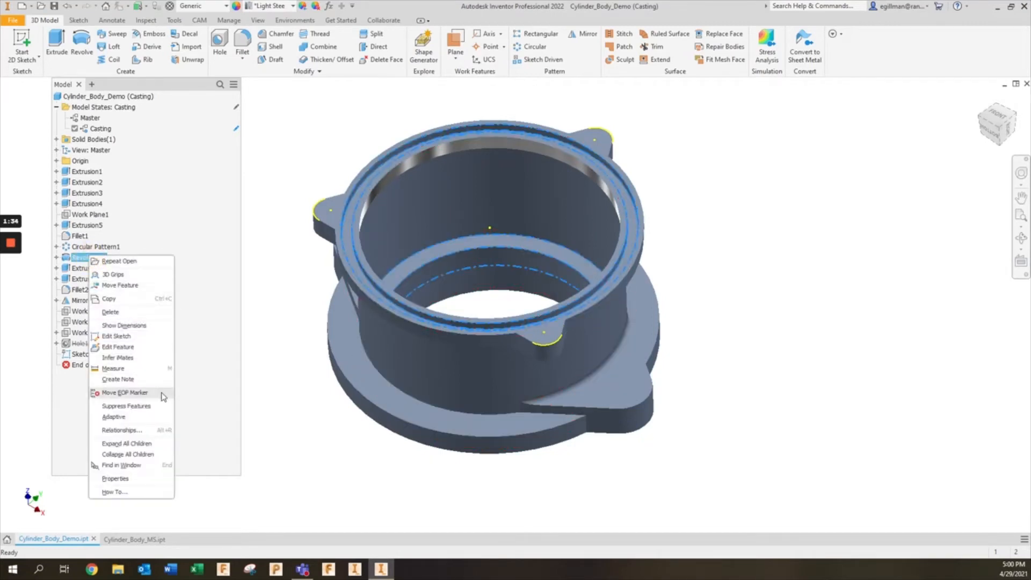
click(126, 406)
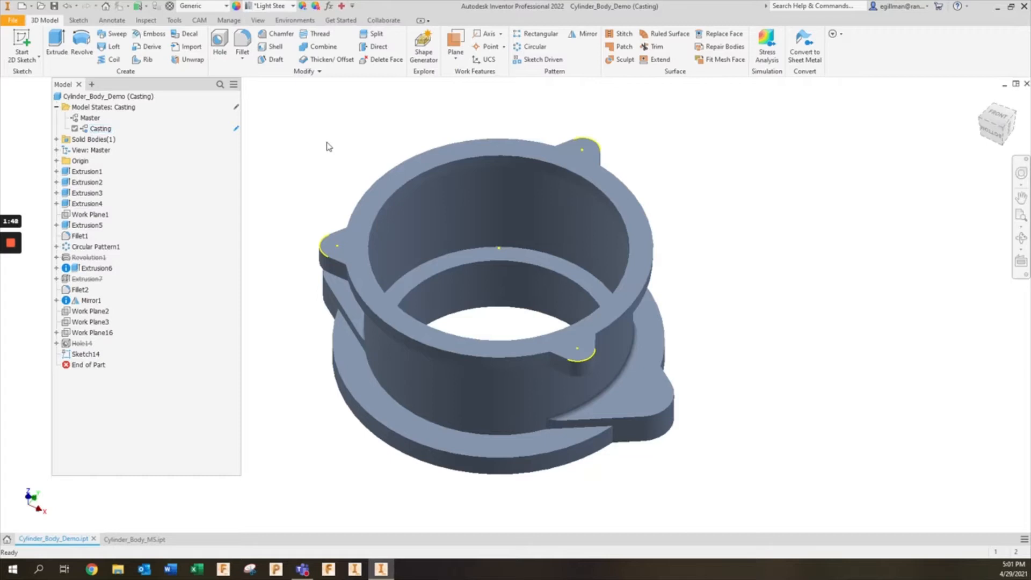
Step: Add a 'turning' model state and unsuppress Revolution1 in it
right_click(97, 107)
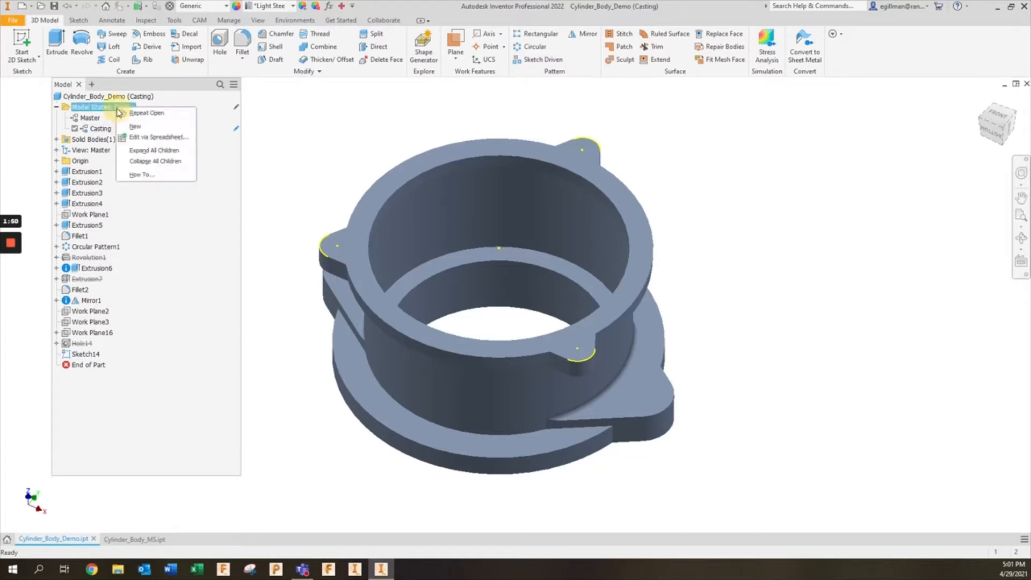
click(135, 126)
text(turning)
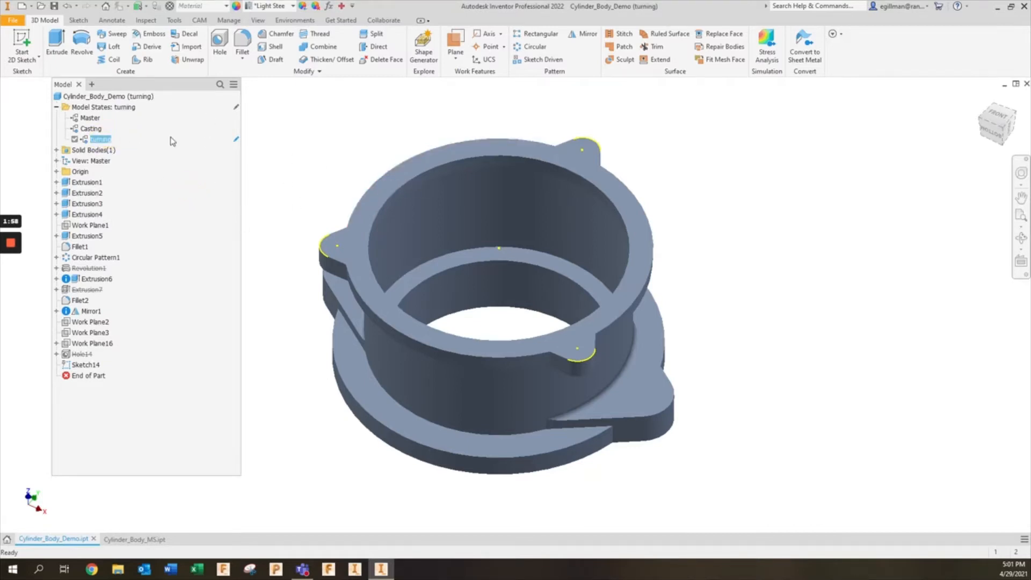
click(88, 268)
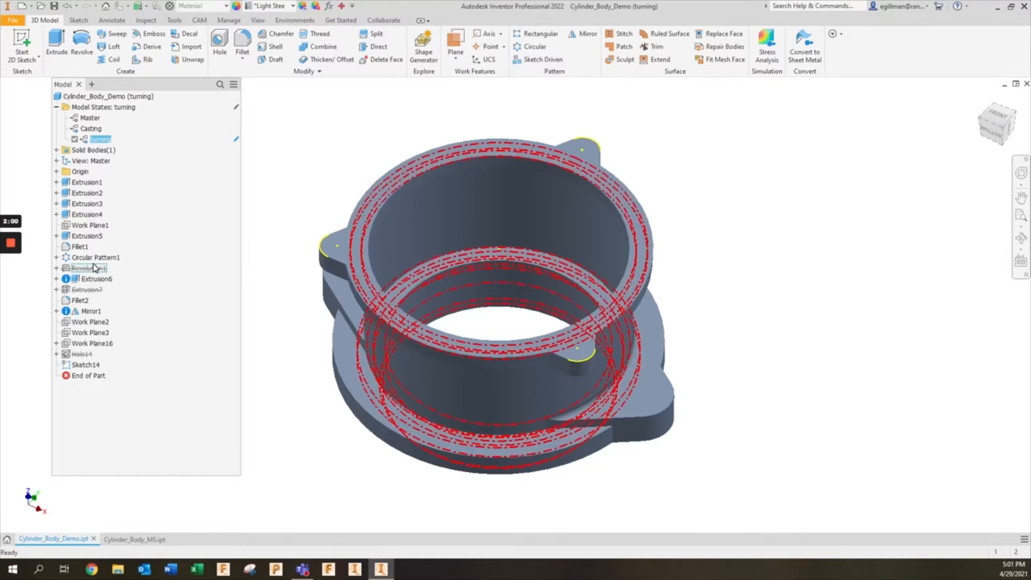
right_click(86, 268)
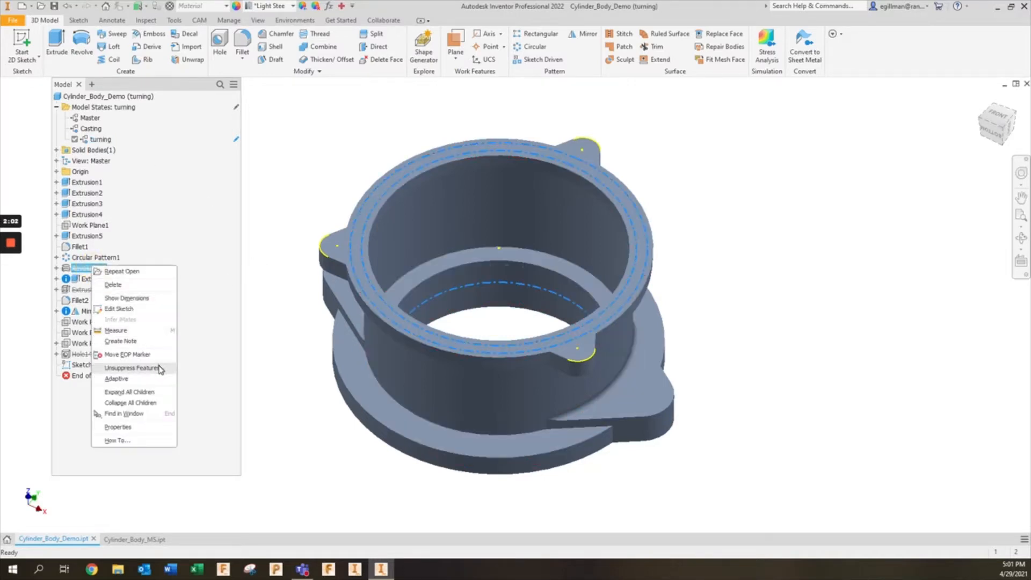
click(123, 368)
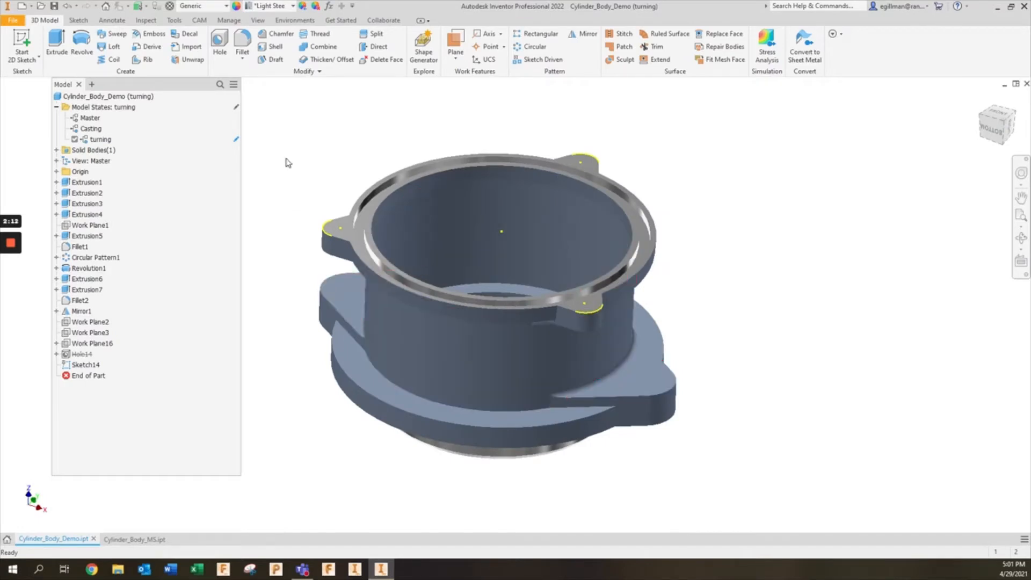
mouse_move(169, 148)
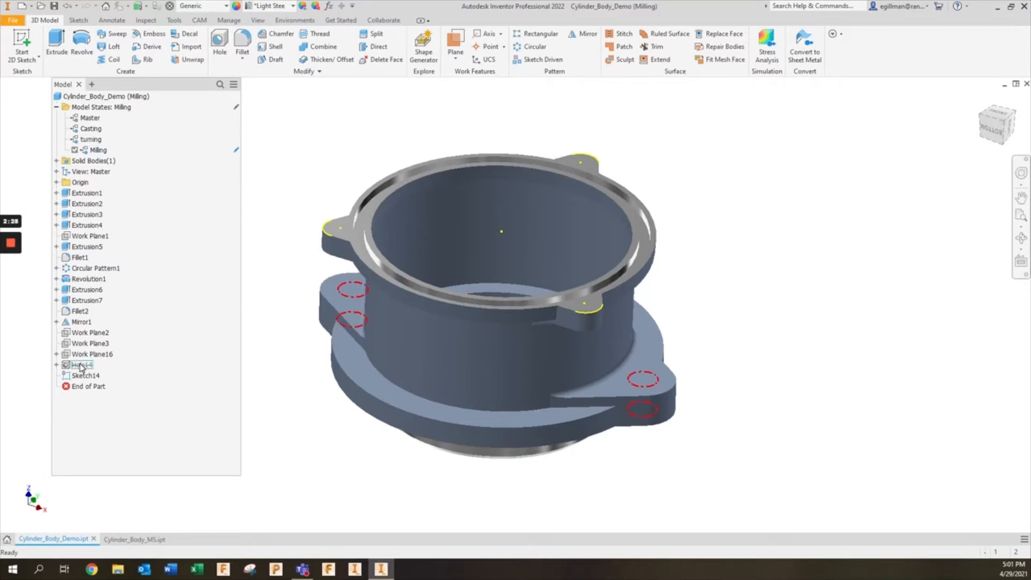
Step: Unsuppress the Hole14 bolt holes and start a new hole feature for the top lugs
right_click(81, 364)
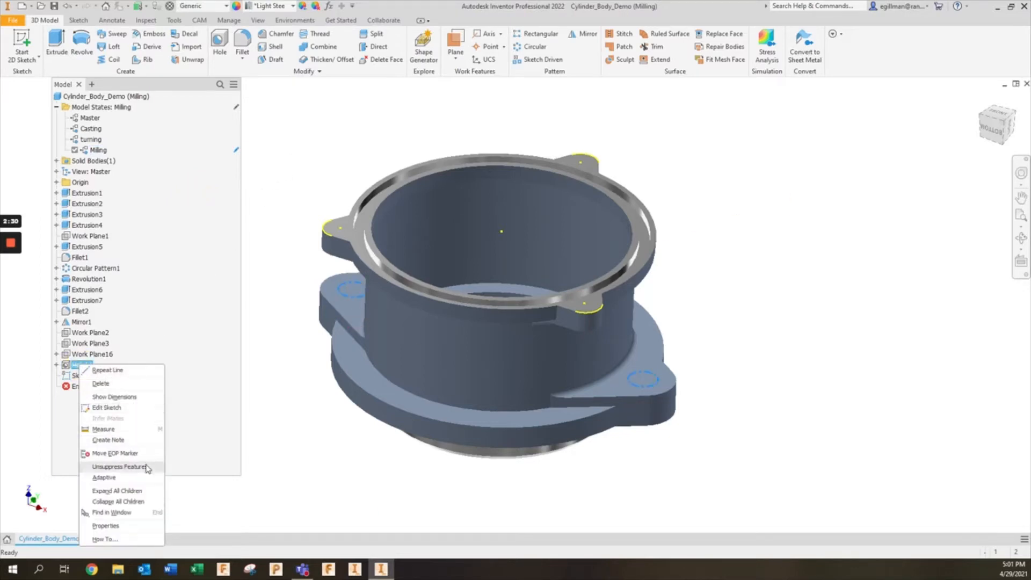
click(117, 467)
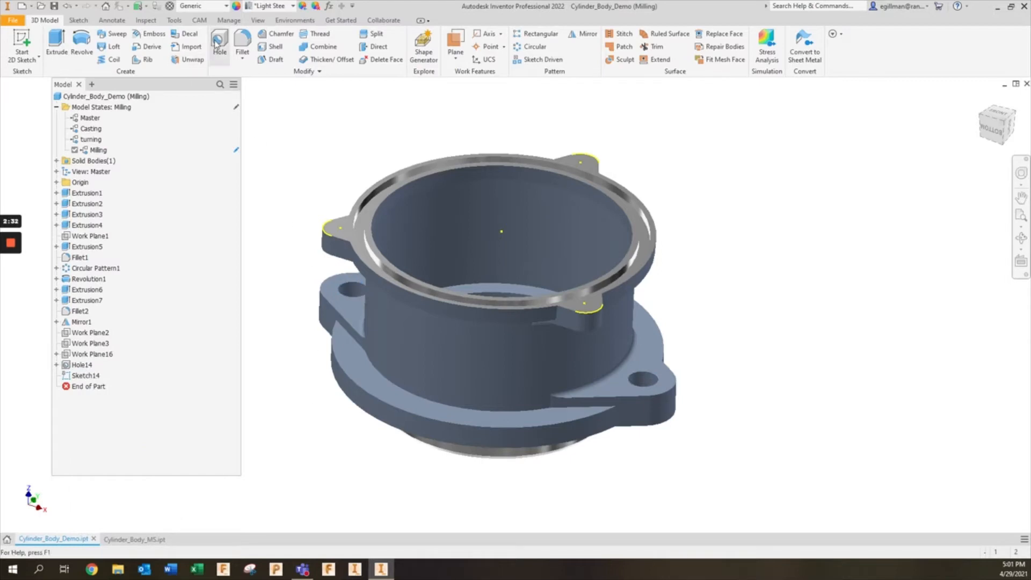
click(334, 238)
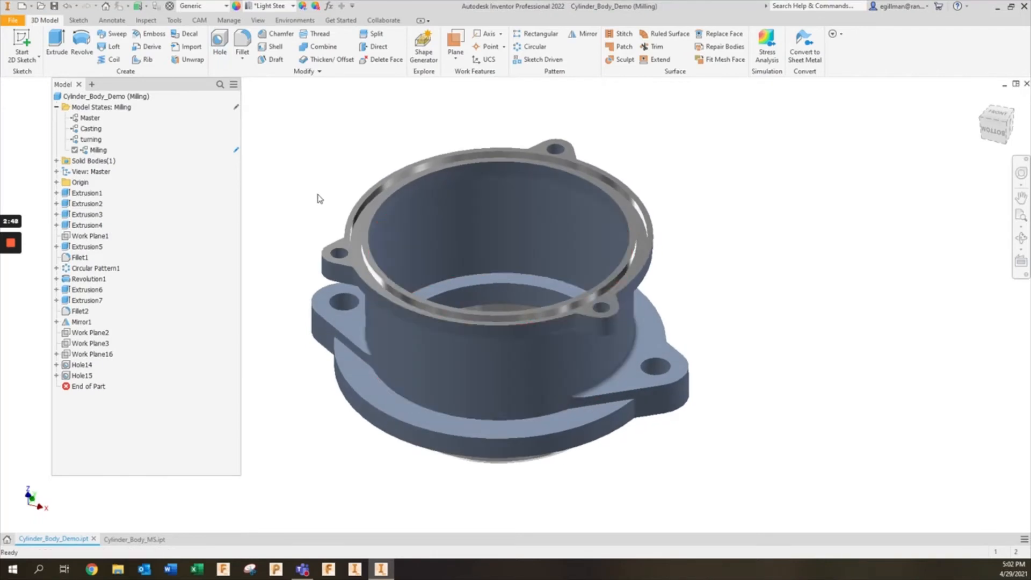
click(80, 364)
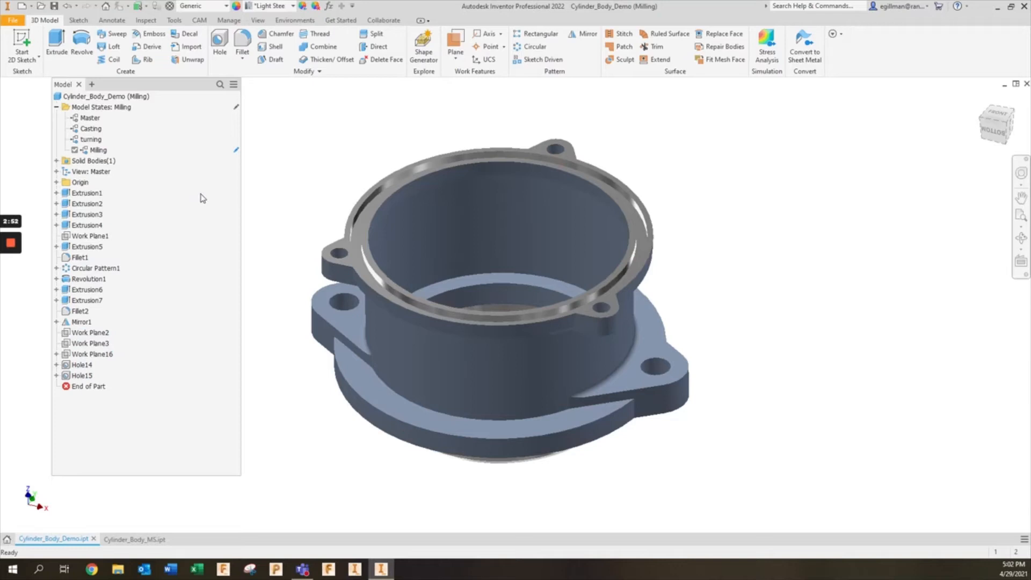
double_click(91, 129)
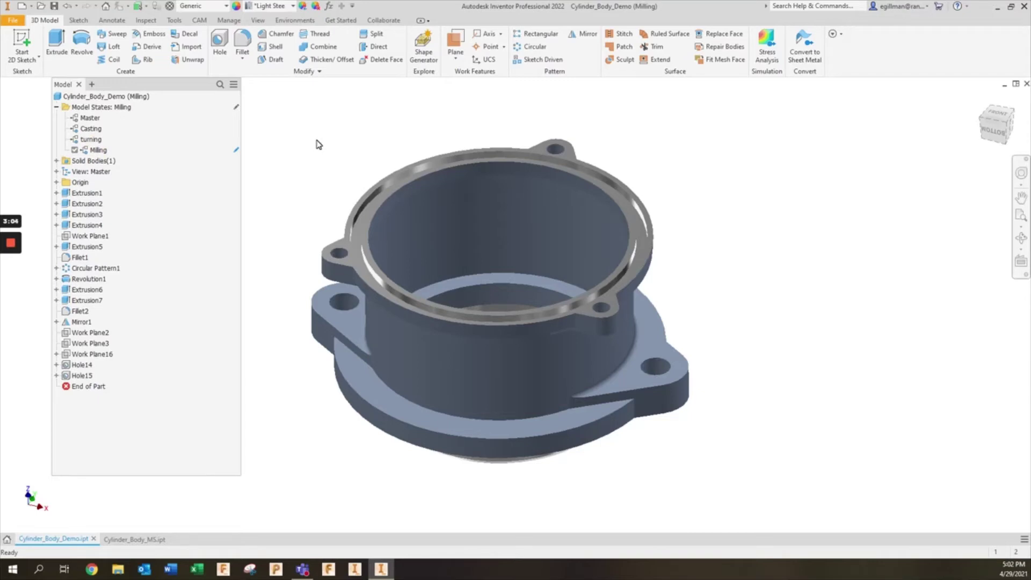
mouse_move(214, 214)
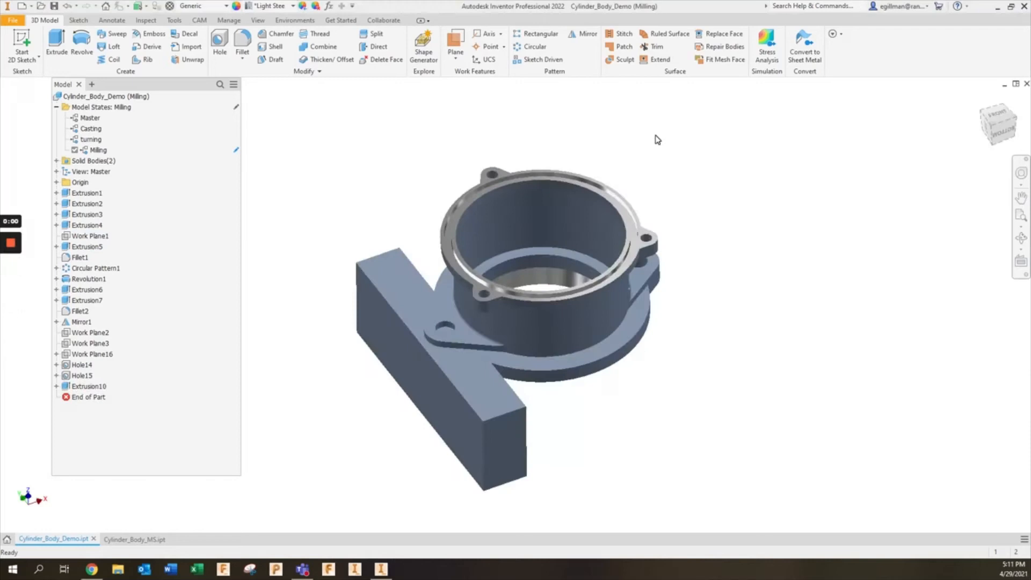
mouse_move(651, 129)
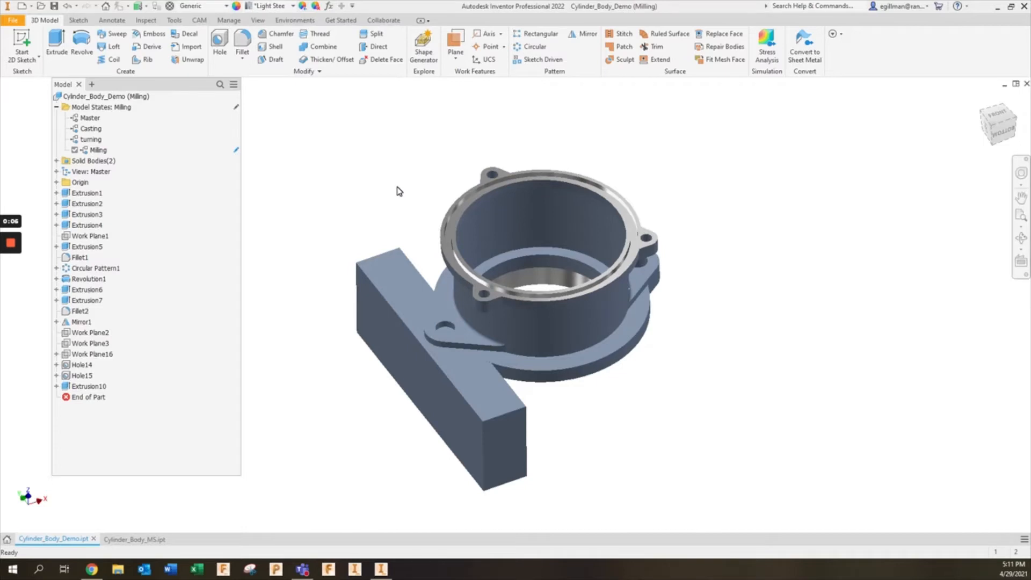
mouse_move(394, 220)
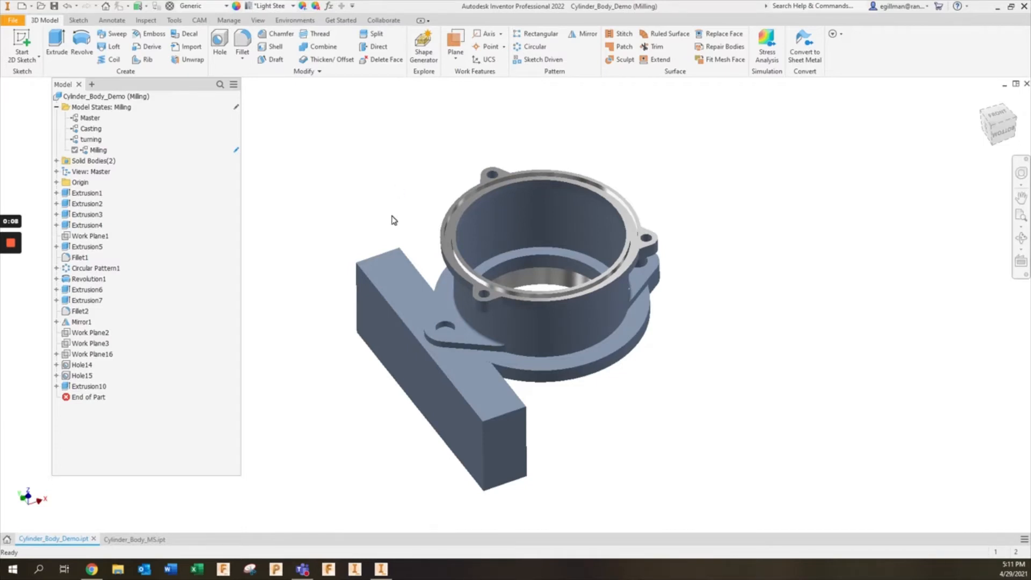
mouse_move(357, 216)
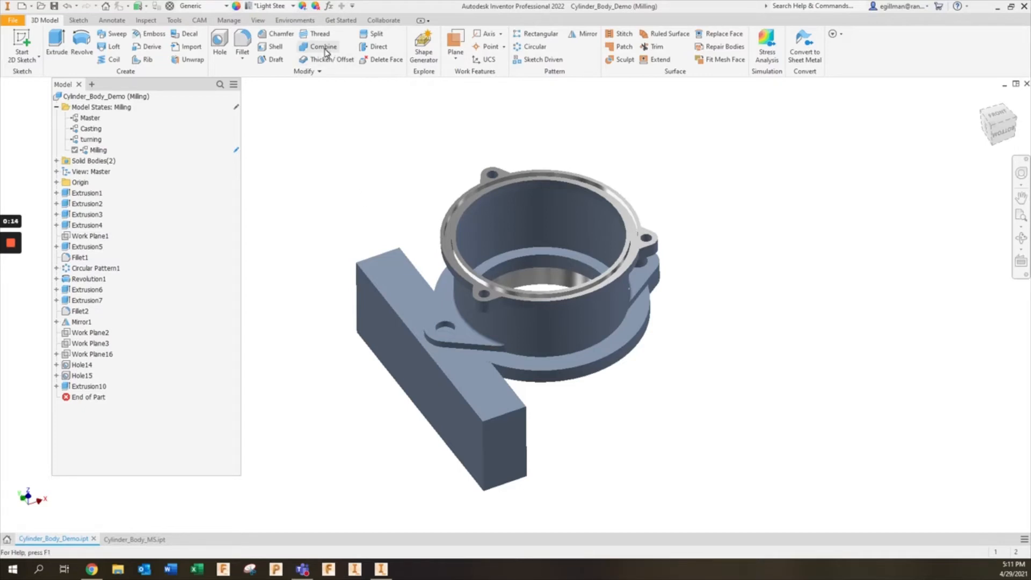
Step: Start a Combine to cut the cylinder body from the rectangular block
click(320, 47)
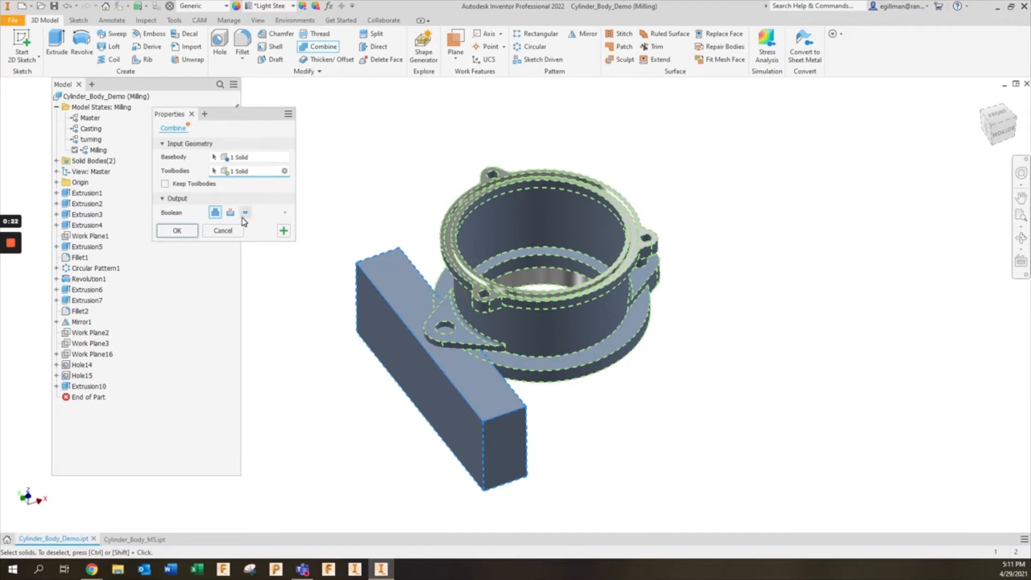
Step: Apply the Combine cut, leaving the cylinder-shaped cavity in the block
click(176, 231)
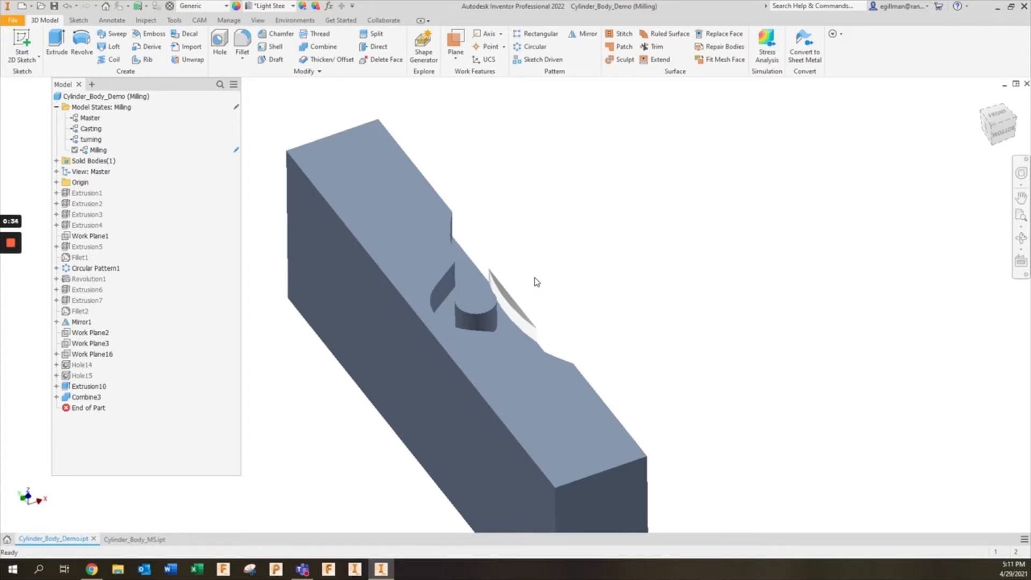
mouse_move(600, 224)
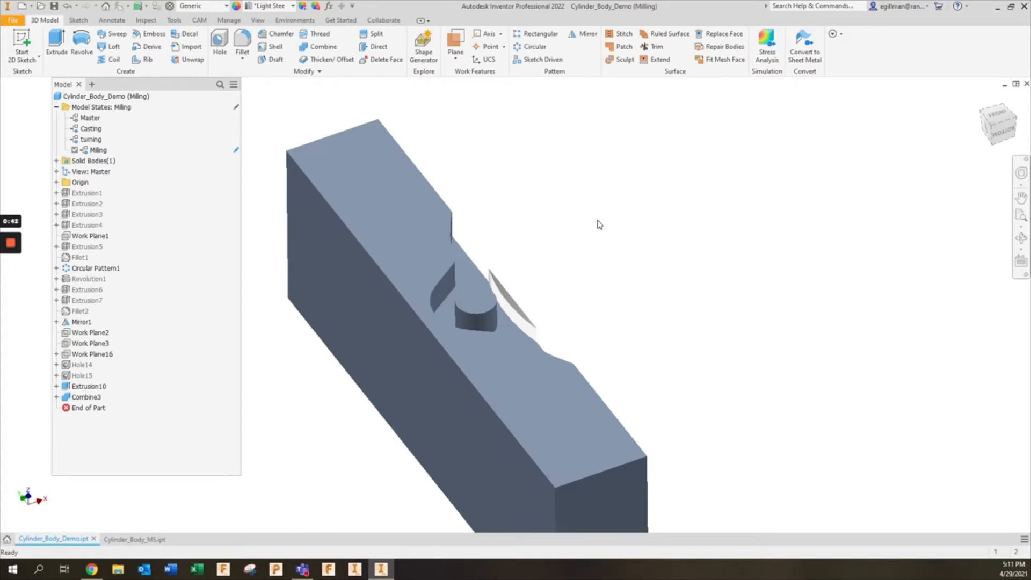
mouse_move(597, 219)
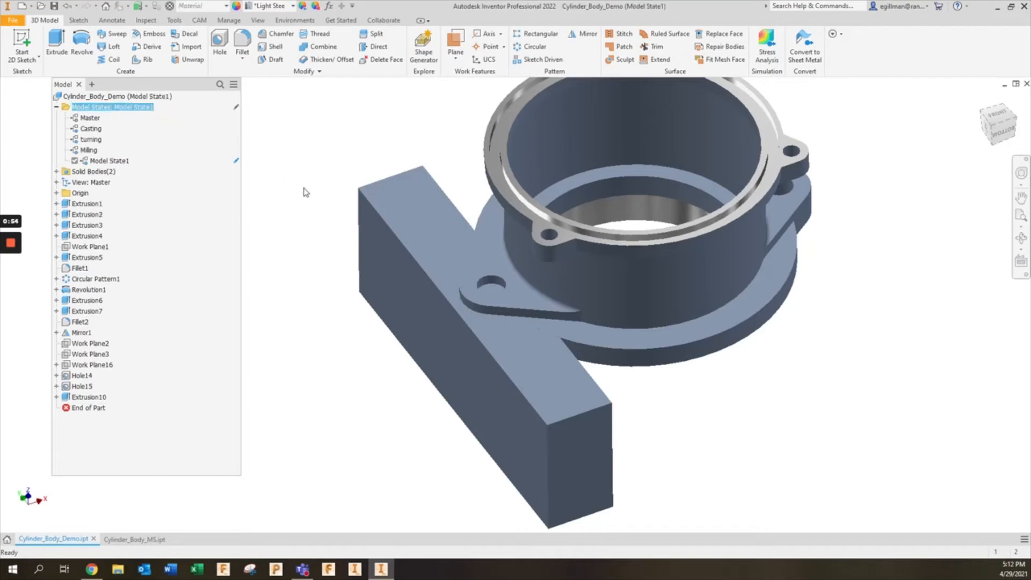
Step: Rename the new model state to Soft Jaw and suppress Hole14 and Hole15
double_click(103, 160)
text(Soft)
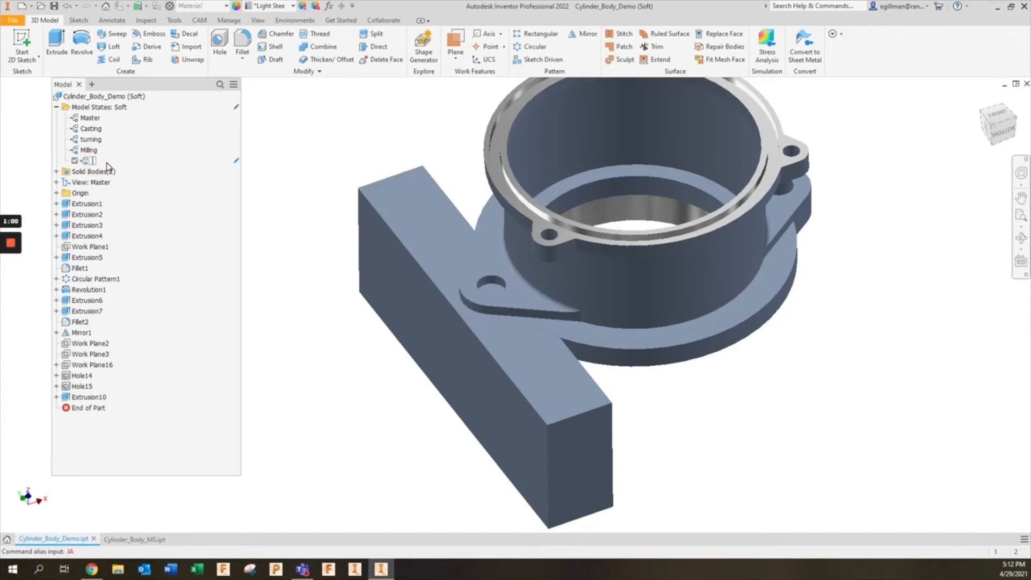
double_click(91, 161)
text(Soft Jaw)
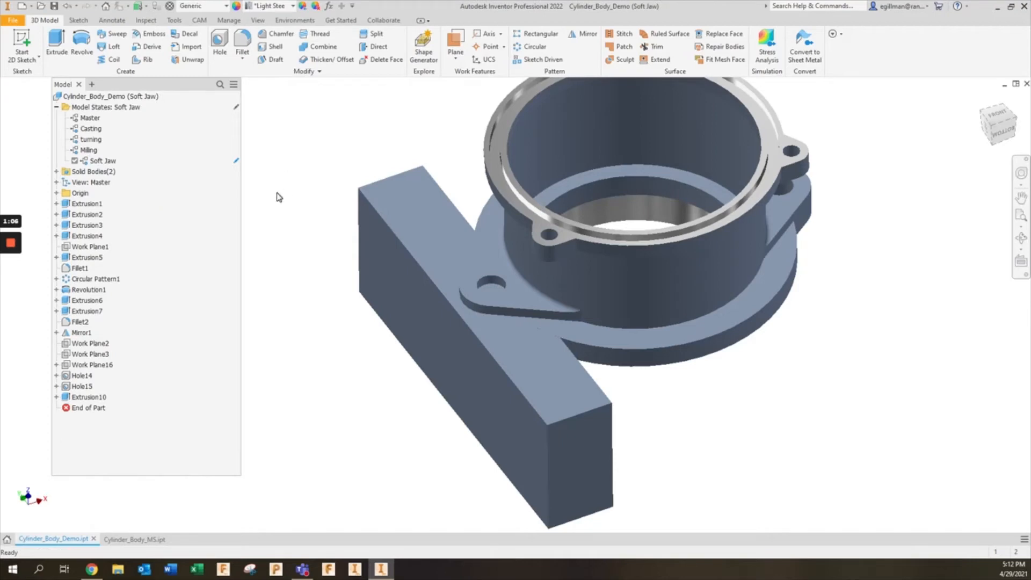
click(82, 375)
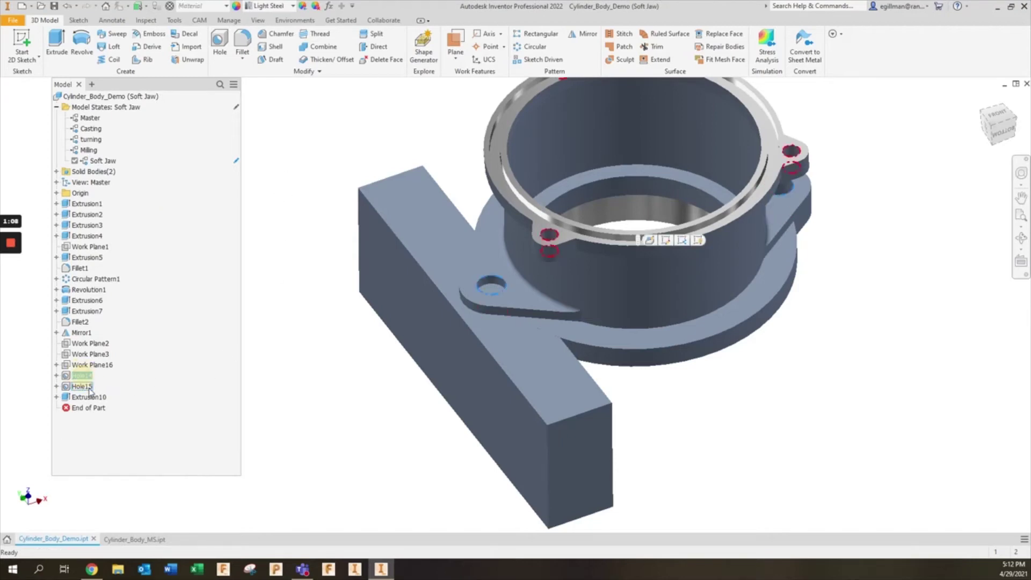
right_click(80, 386)
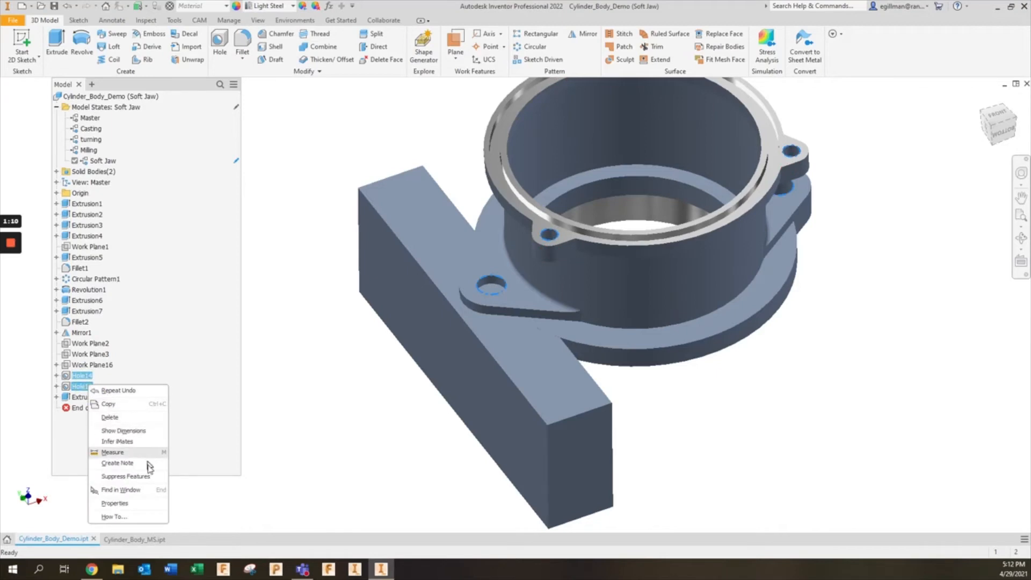
click(123, 476)
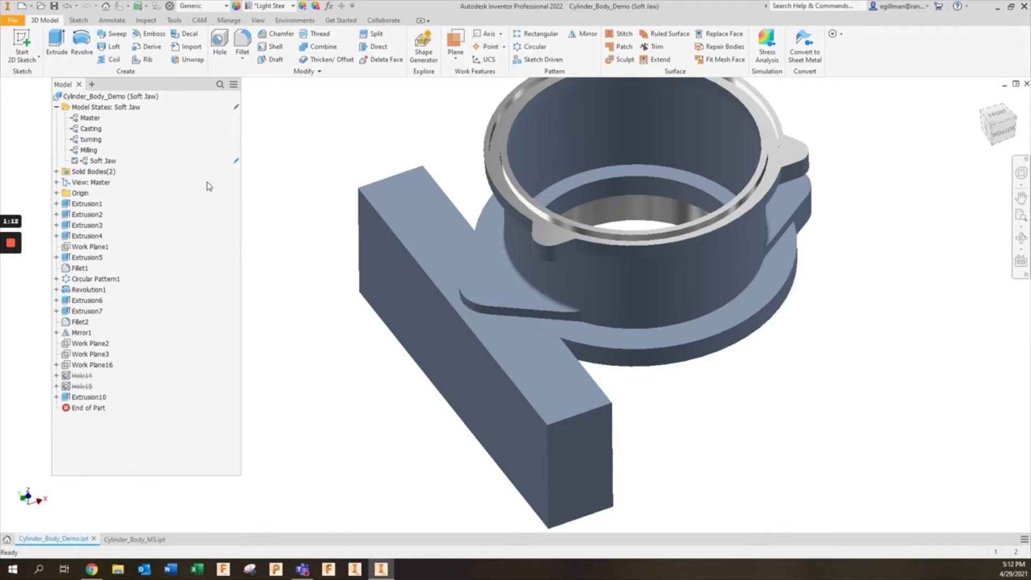
Step: Suppress Revolution1, accept the warning, and Combine-cut the part shape from the block
right_click(84, 290)
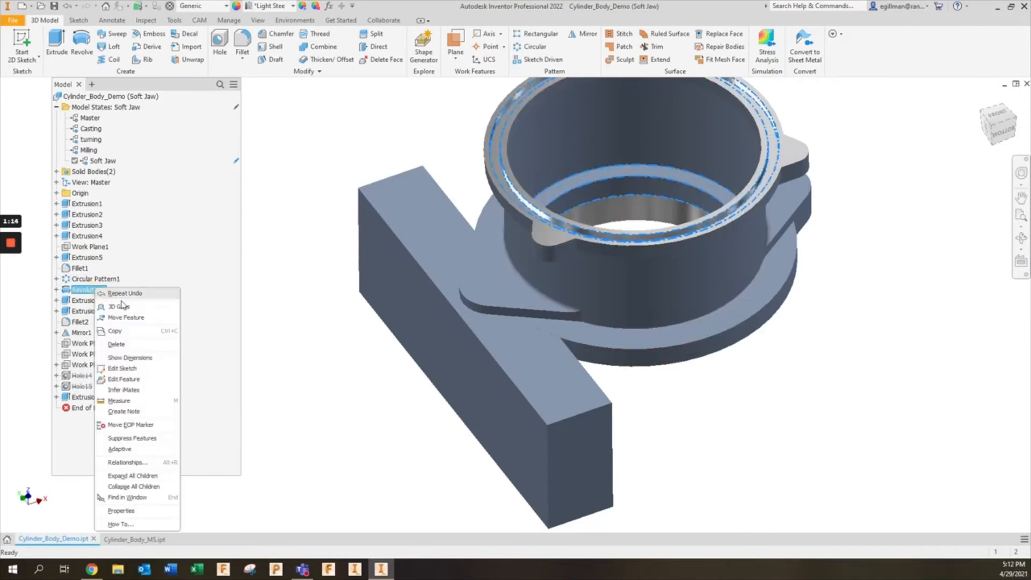
click(132, 438)
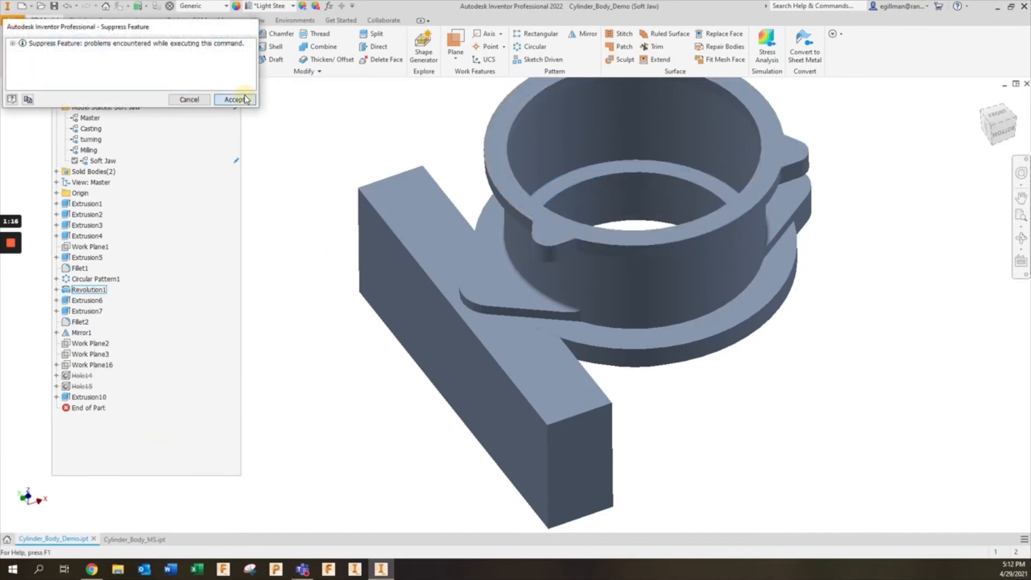
click(232, 99)
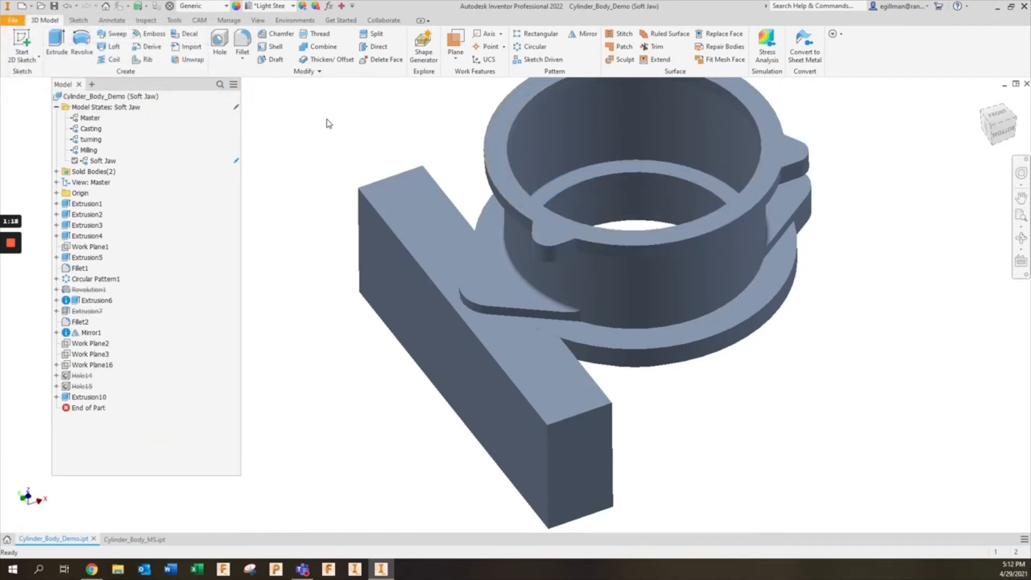
click(323, 47)
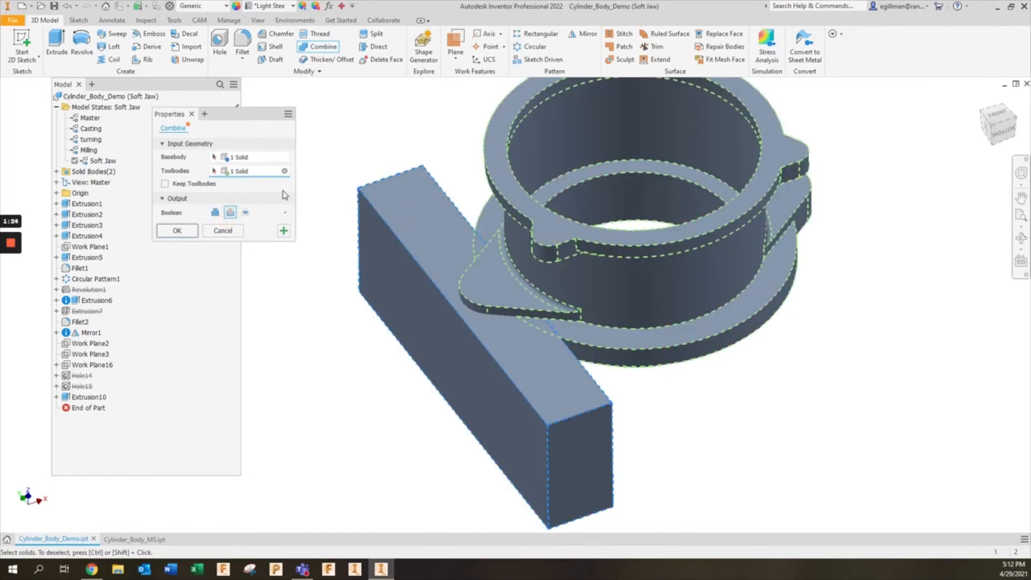
click(177, 230)
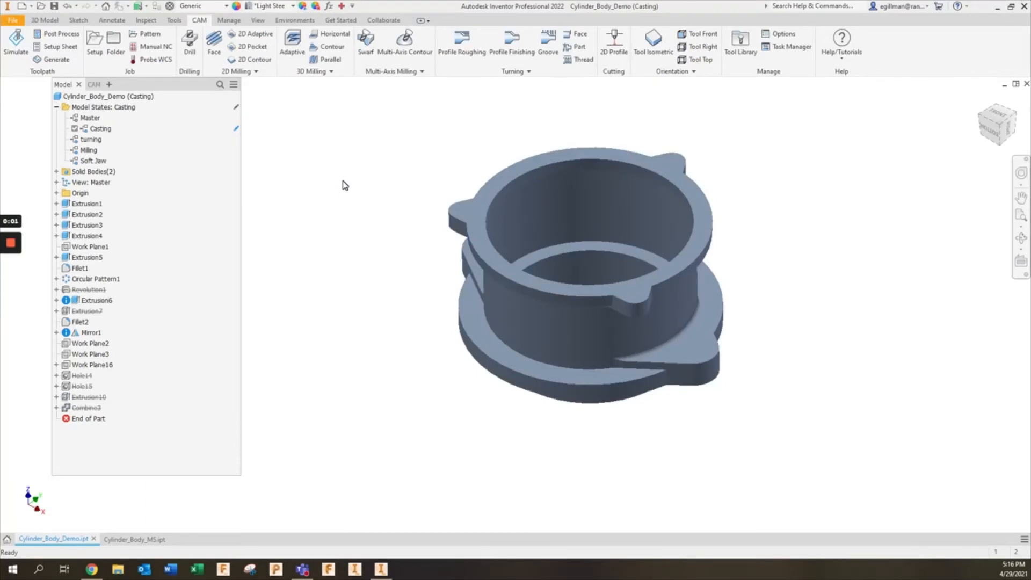
mouse_move(340, 174)
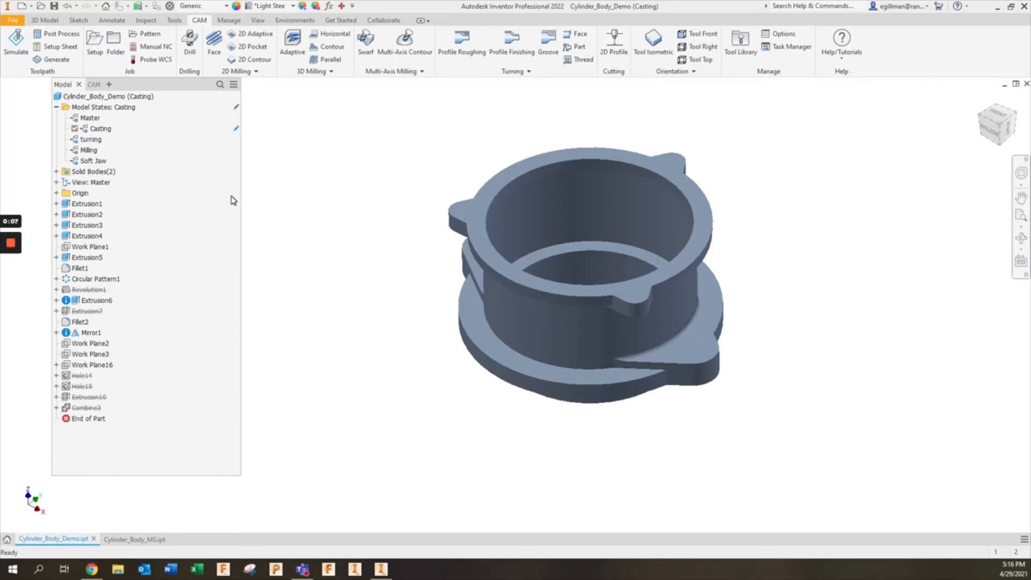
mouse_move(358, 146)
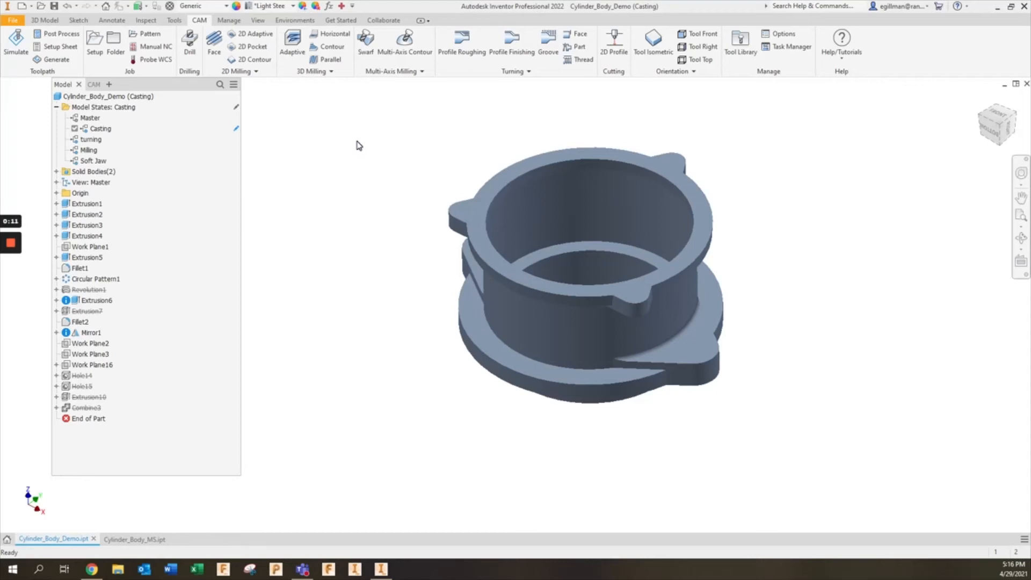
mouse_move(380, 185)
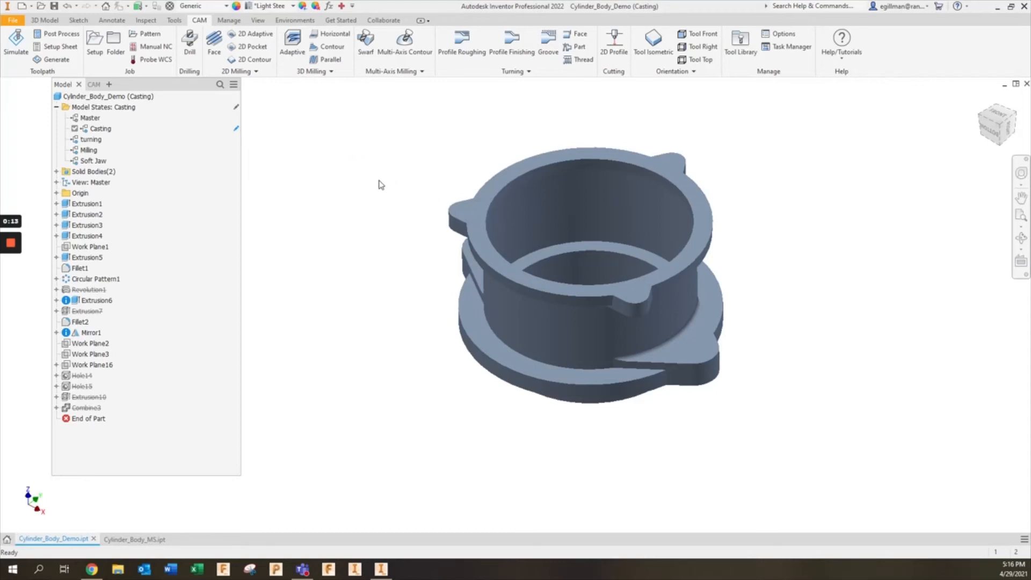
mouse_move(356, 160)
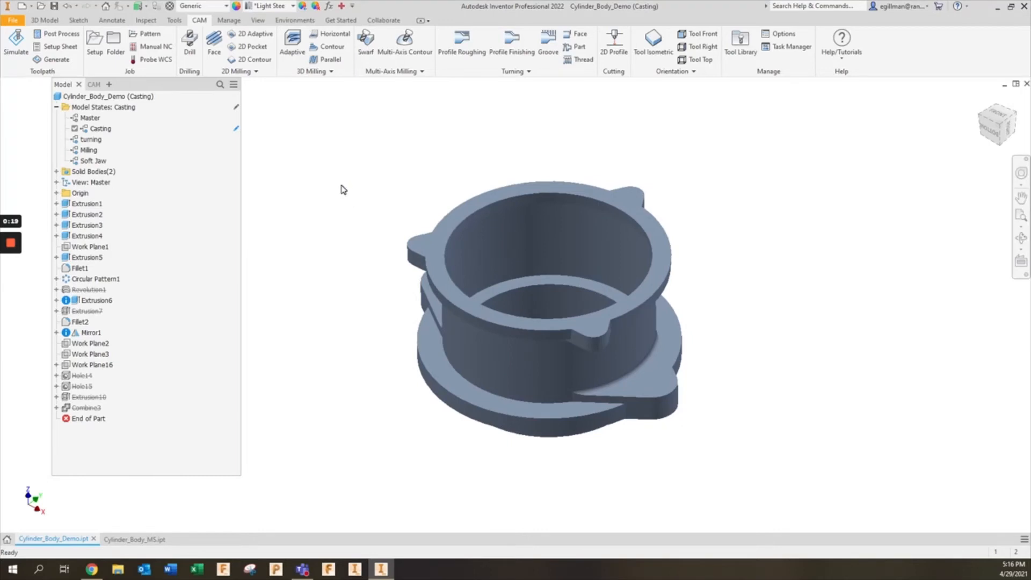
mouse_move(337, 164)
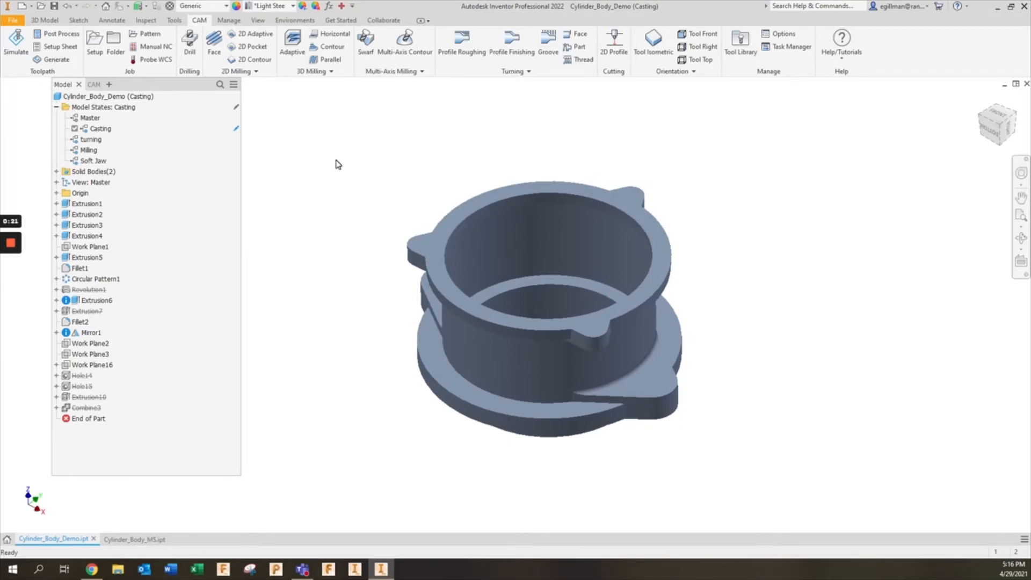
mouse_move(342, 155)
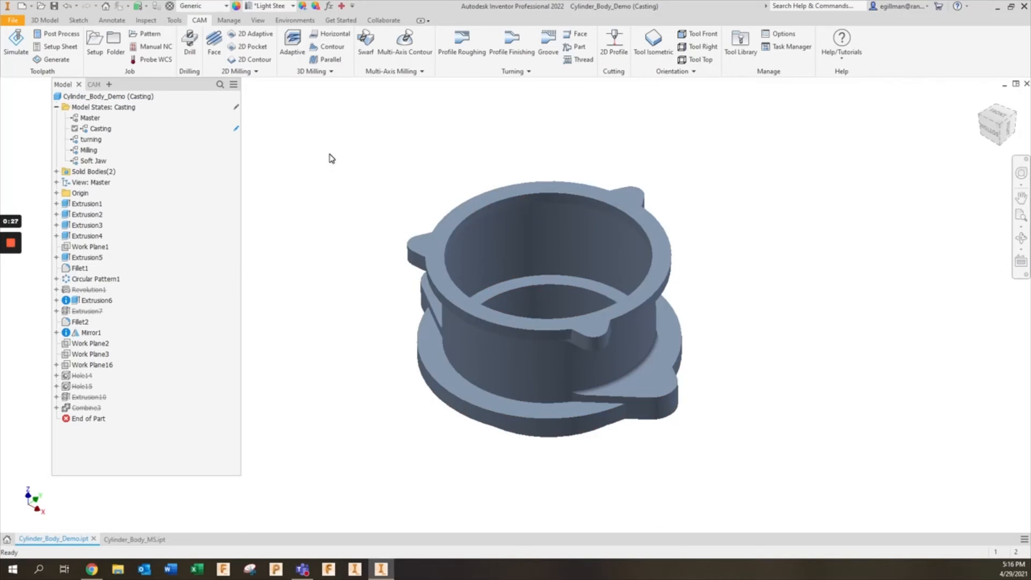
mouse_move(452, 208)
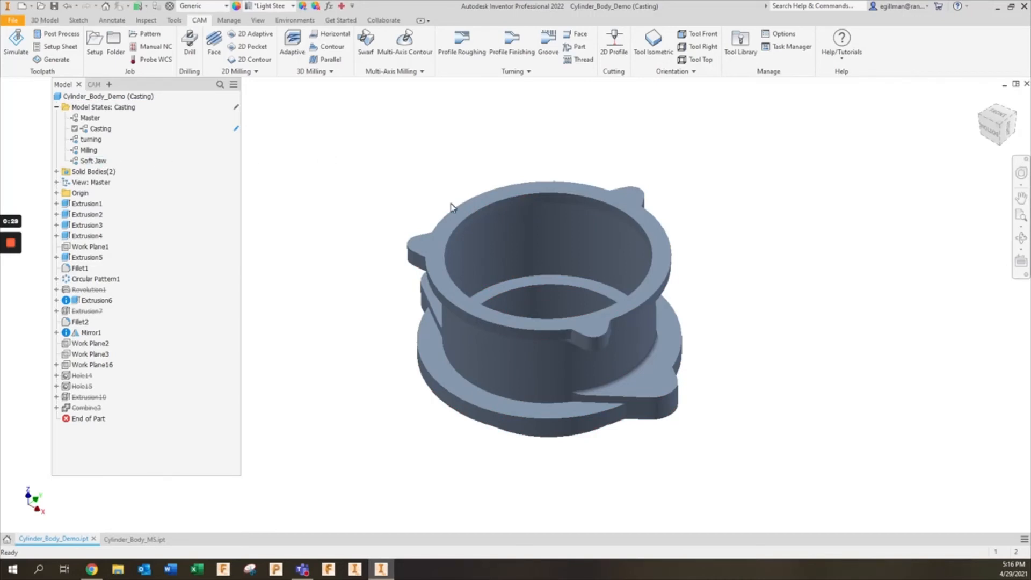
click(90, 161)
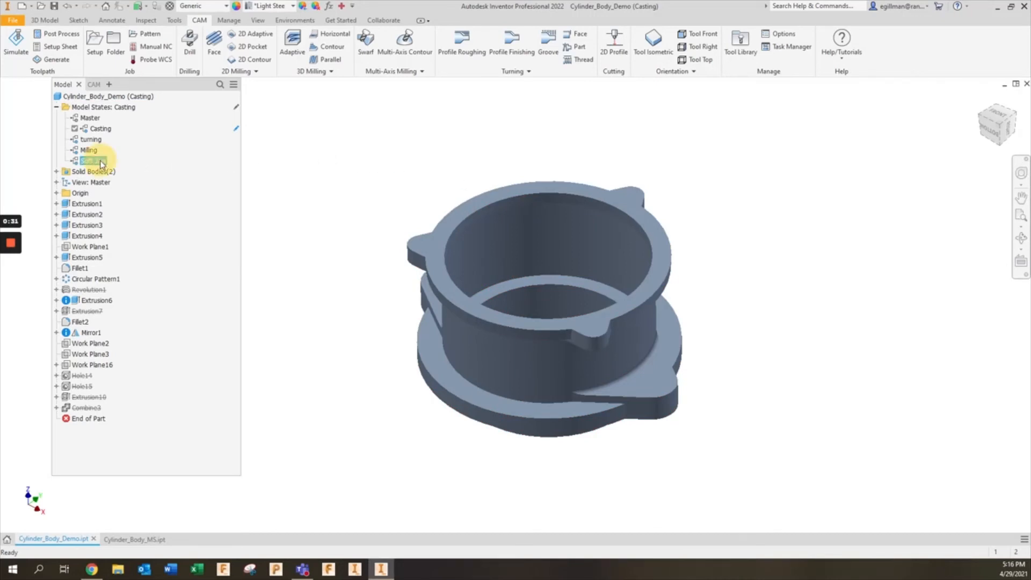
Step: Activate the Soft Jaw model state and select Setup1 in the CAM browser
double_click(89, 161)
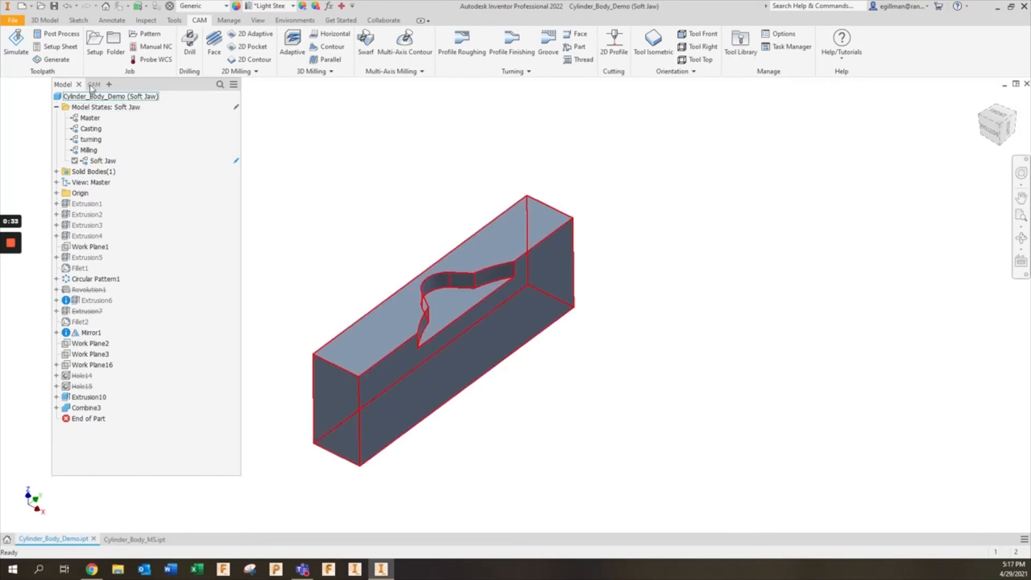
click(82, 84)
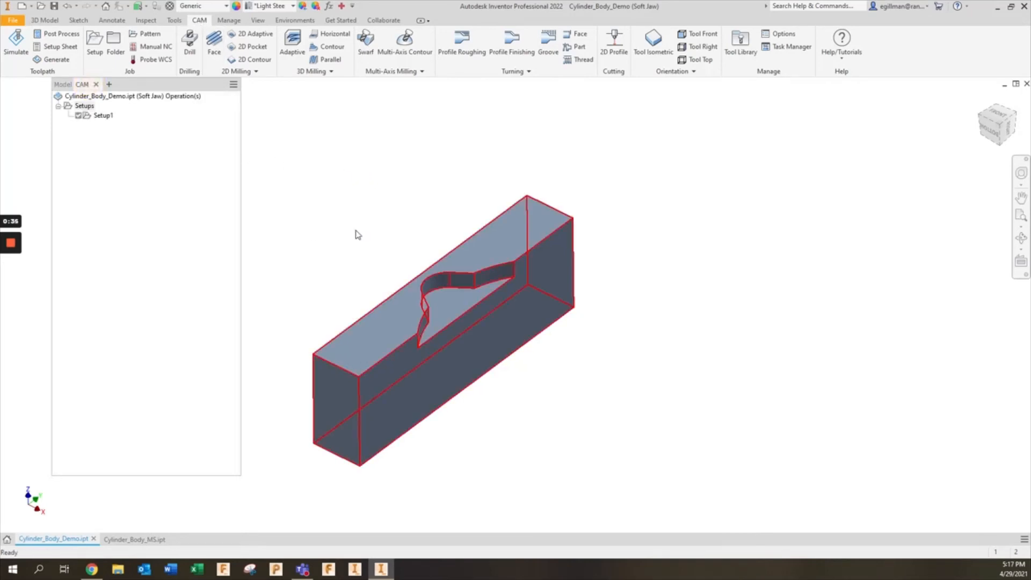
click(103, 115)
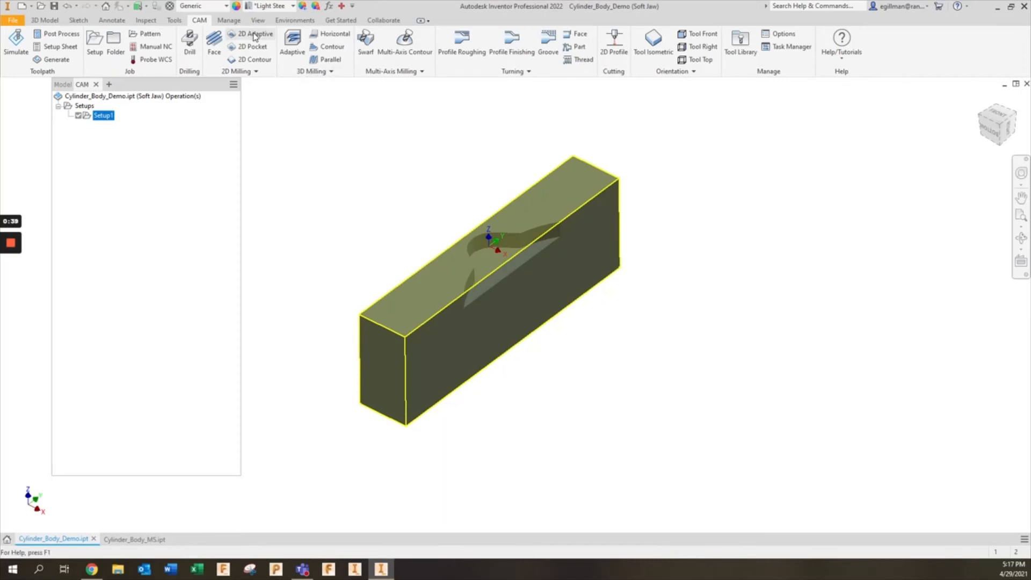
Step: Create a 2D Pocket with the #7 quarter-inch flat end mill and no stock to leave
click(253, 46)
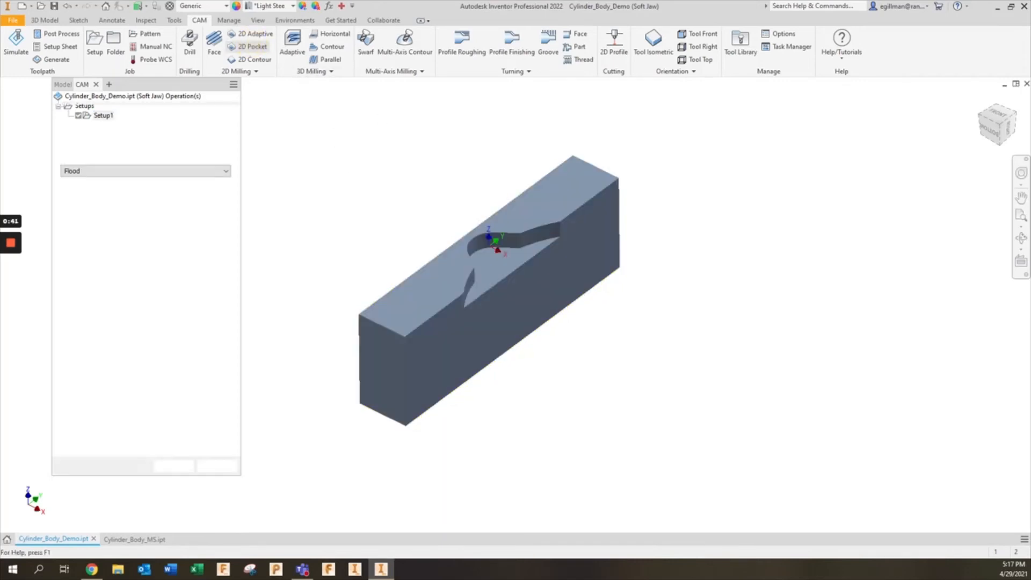
click(251, 46)
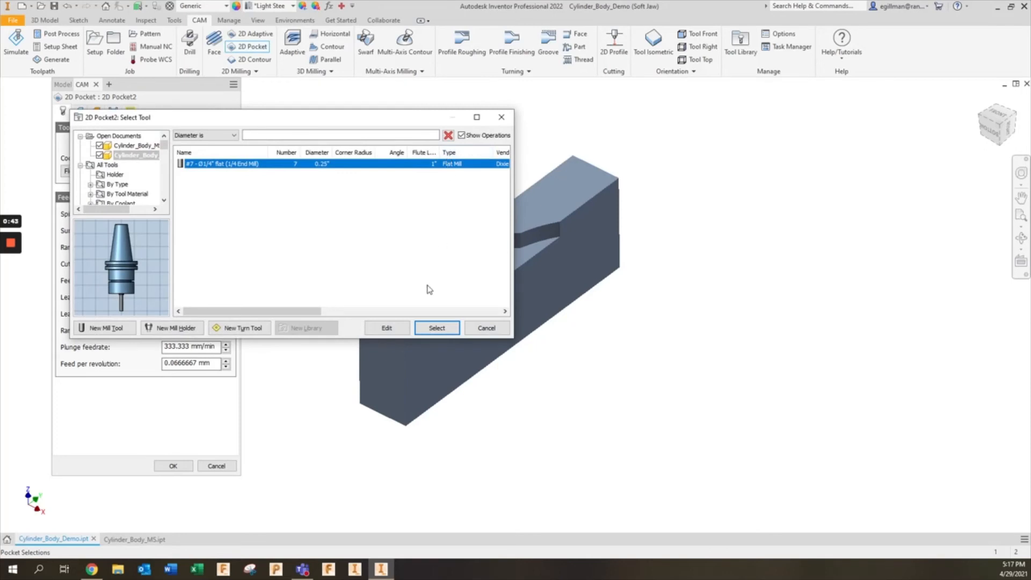
click(436, 328)
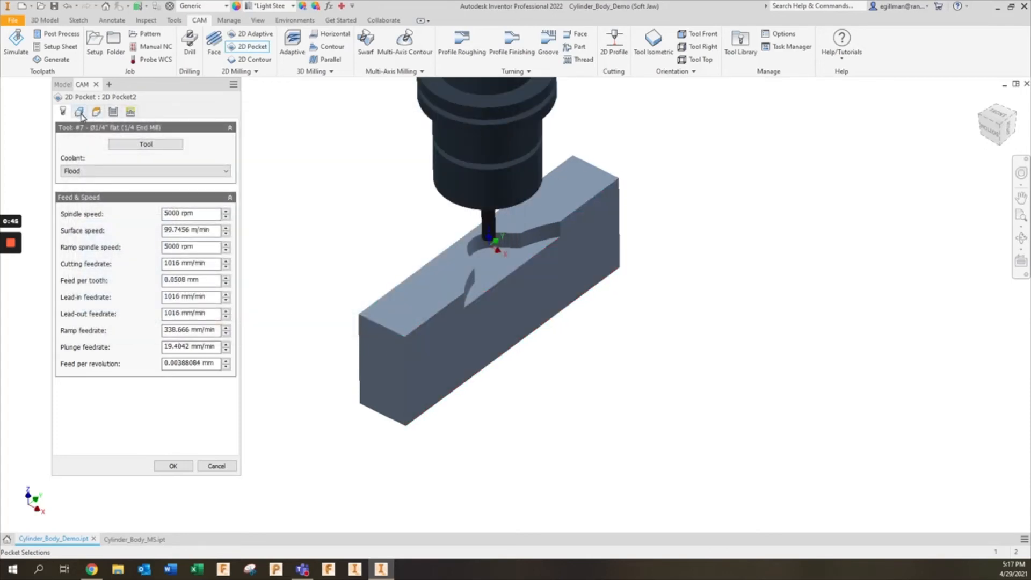
click(79, 112)
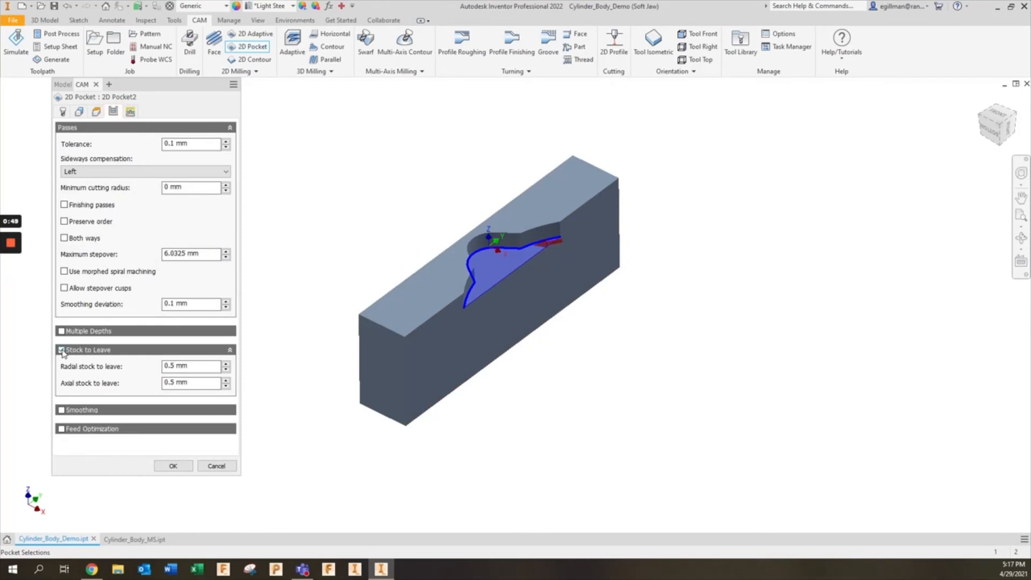
click(61, 350)
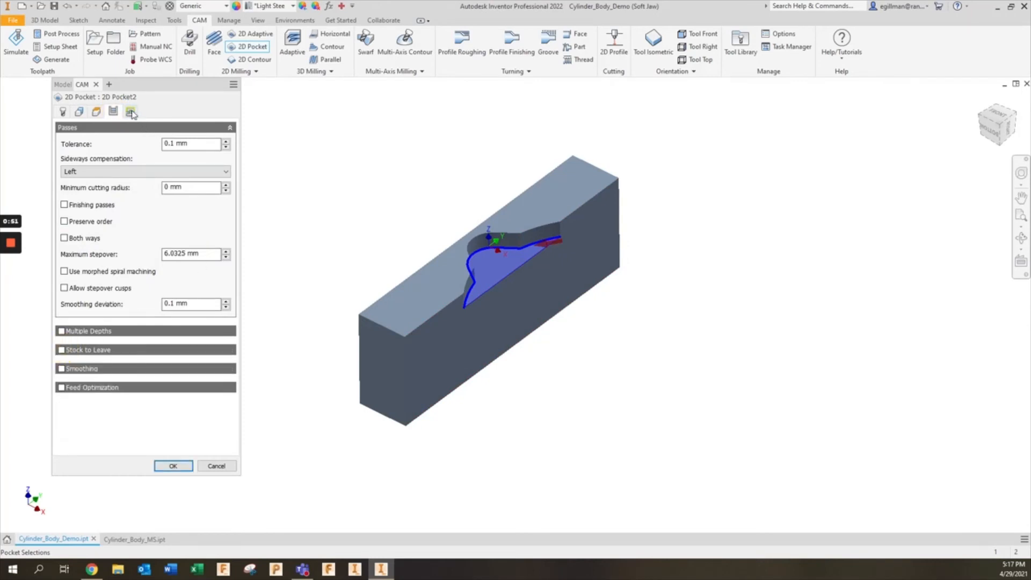
click(131, 112)
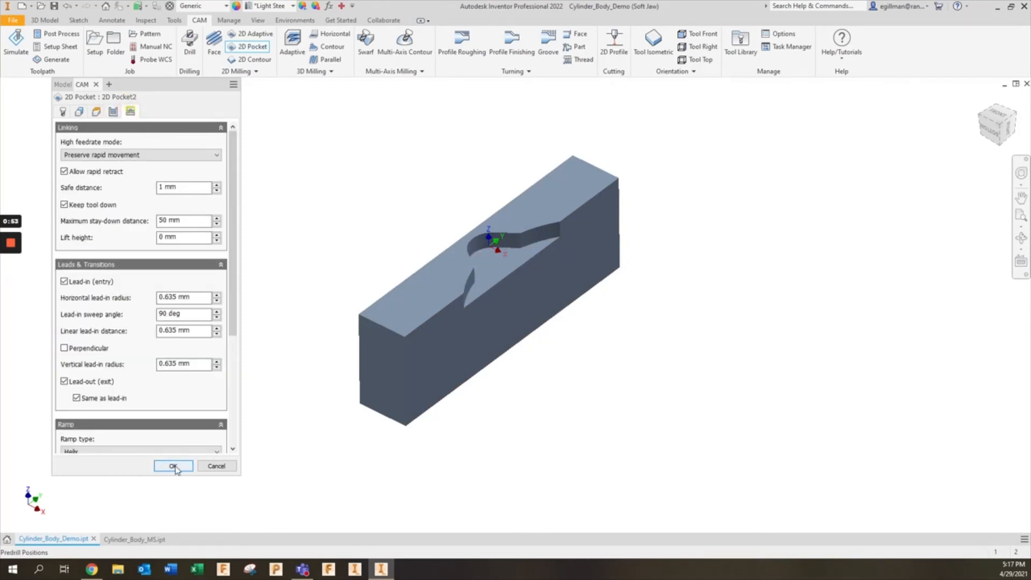
click(173, 466)
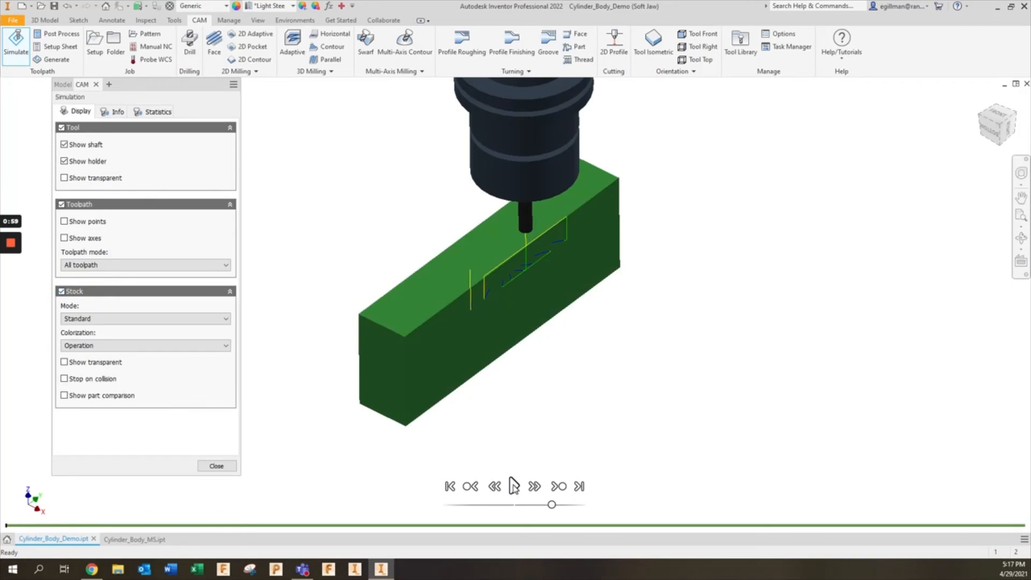
Step: Play and close the pocket simulation, then return to Cylinder_Body_MS model states
click(512, 487)
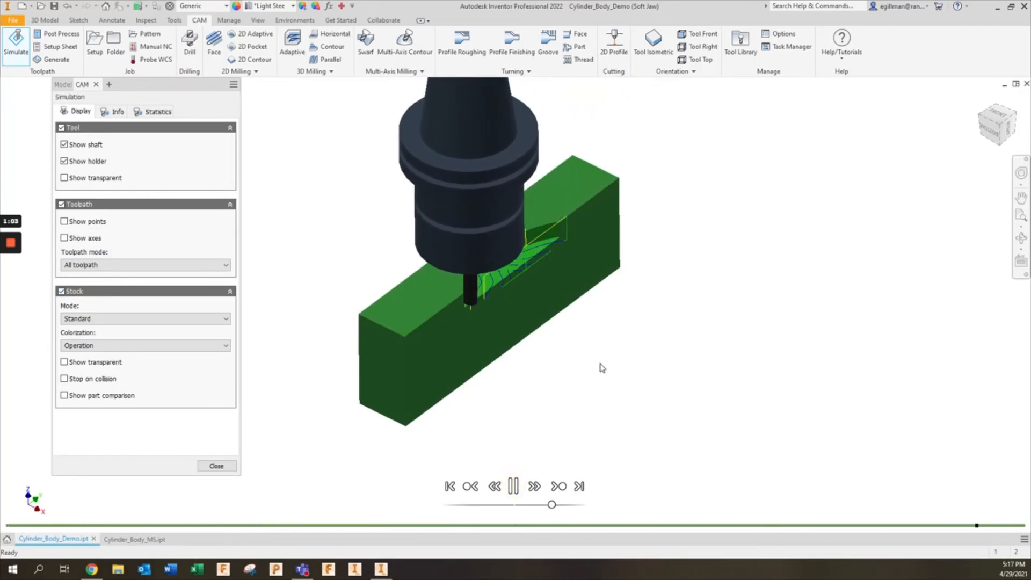
click(513, 487)
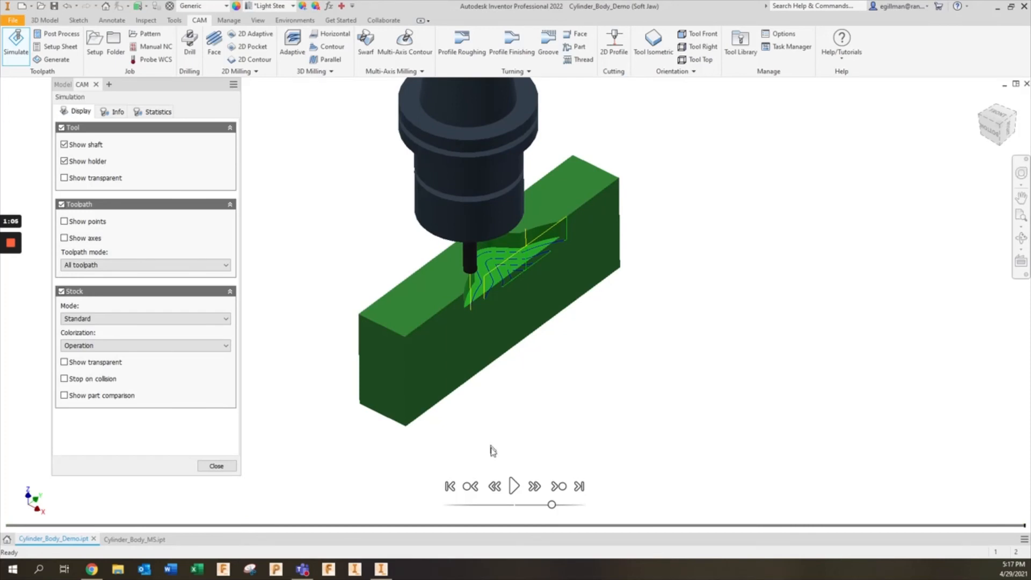
click(217, 465)
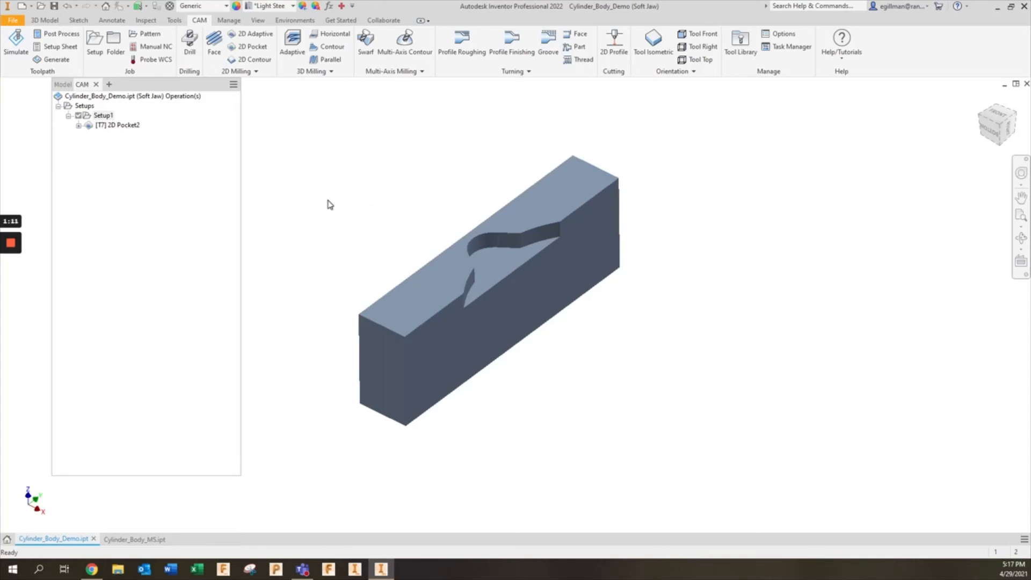
click(62, 84)
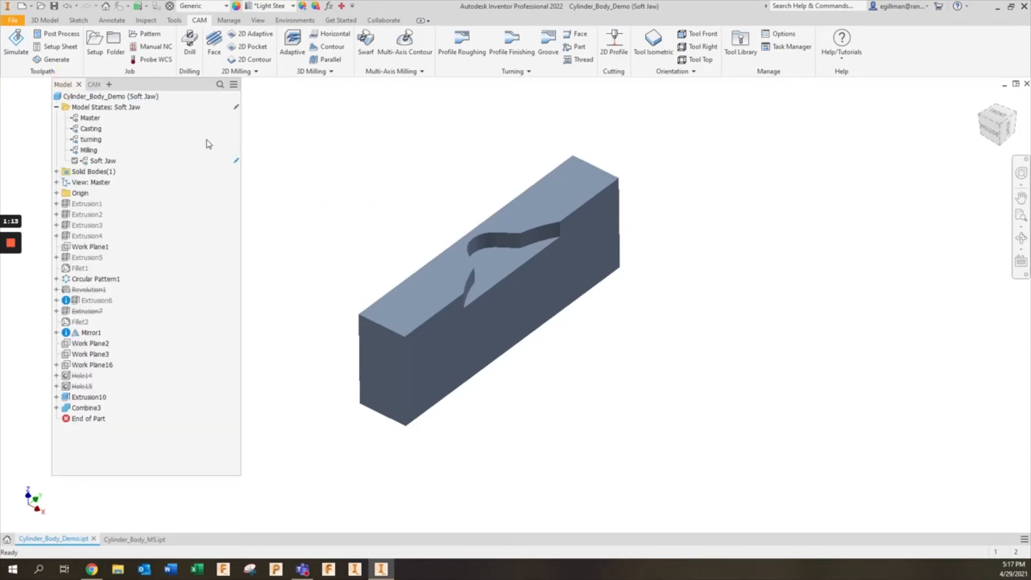
mouse_move(129, 141)
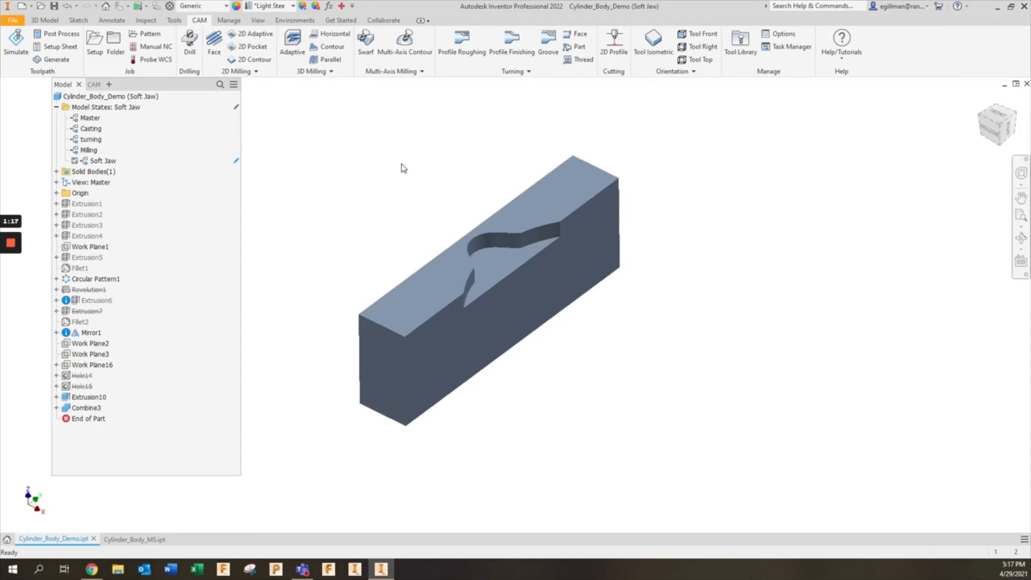
mouse_move(313, 293)
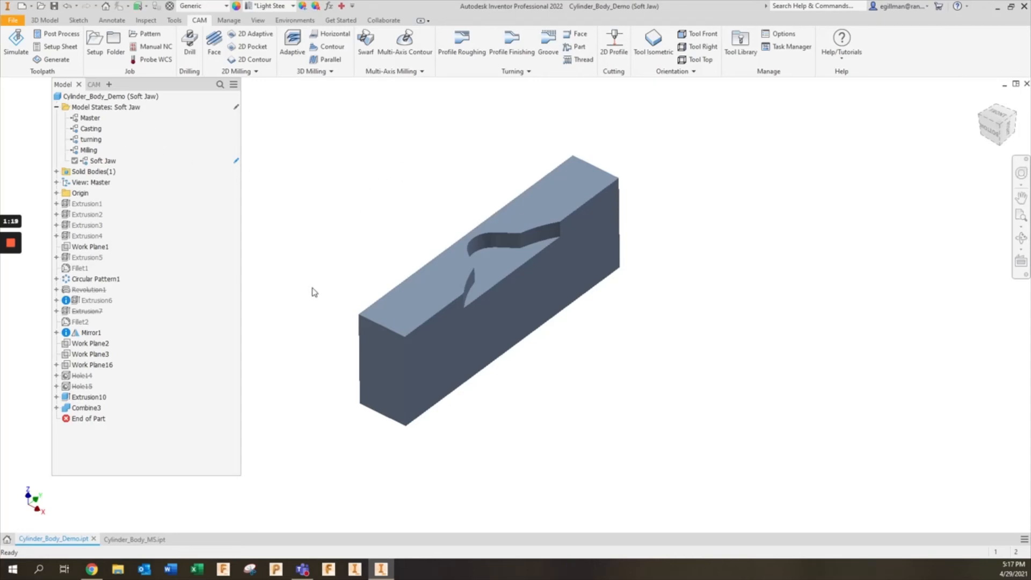
click(133, 539)
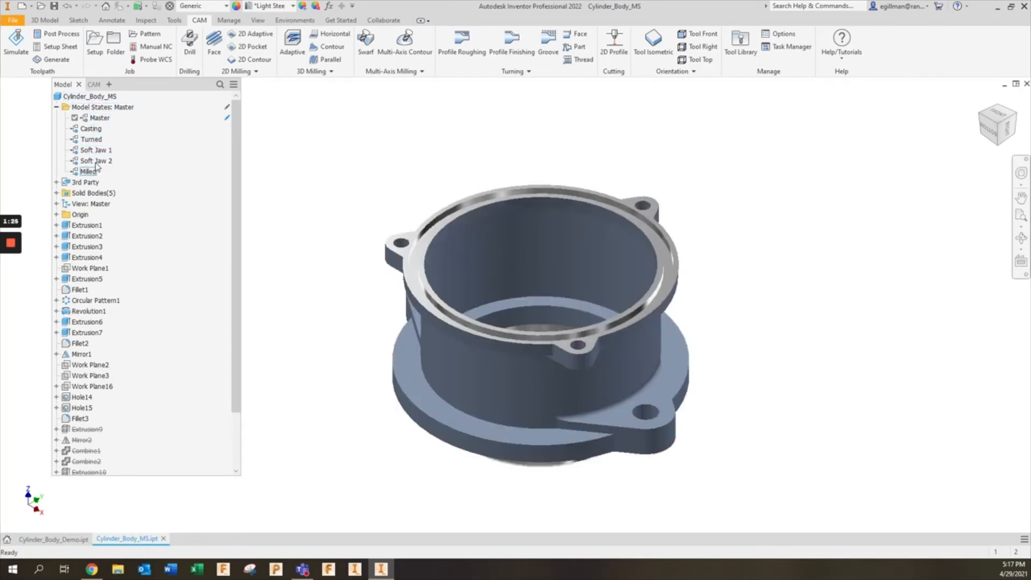
Step: Activate the Milled model state and play the Mill OP1 simulation
click(82, 84)
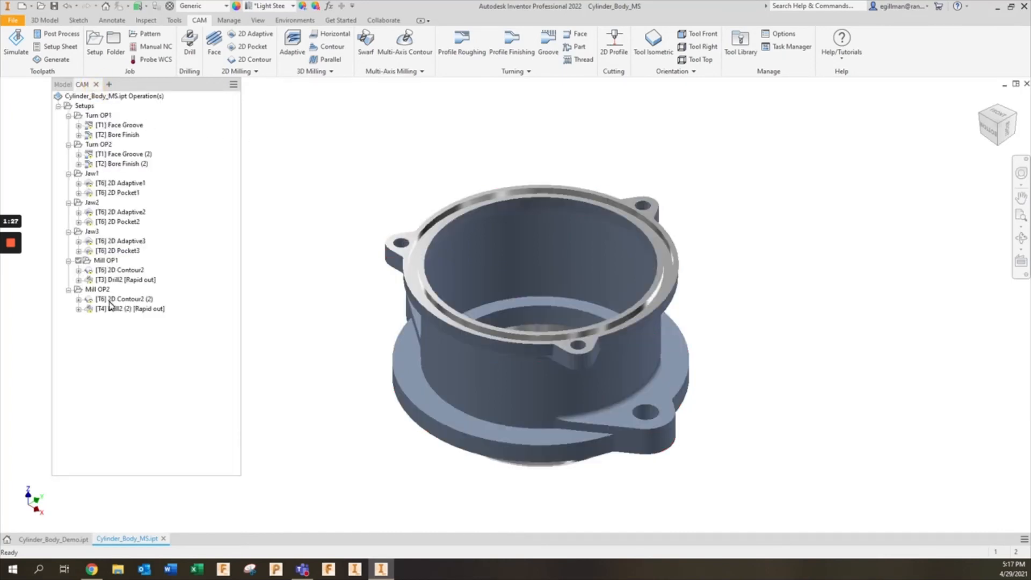
mouse_move(154, 124)
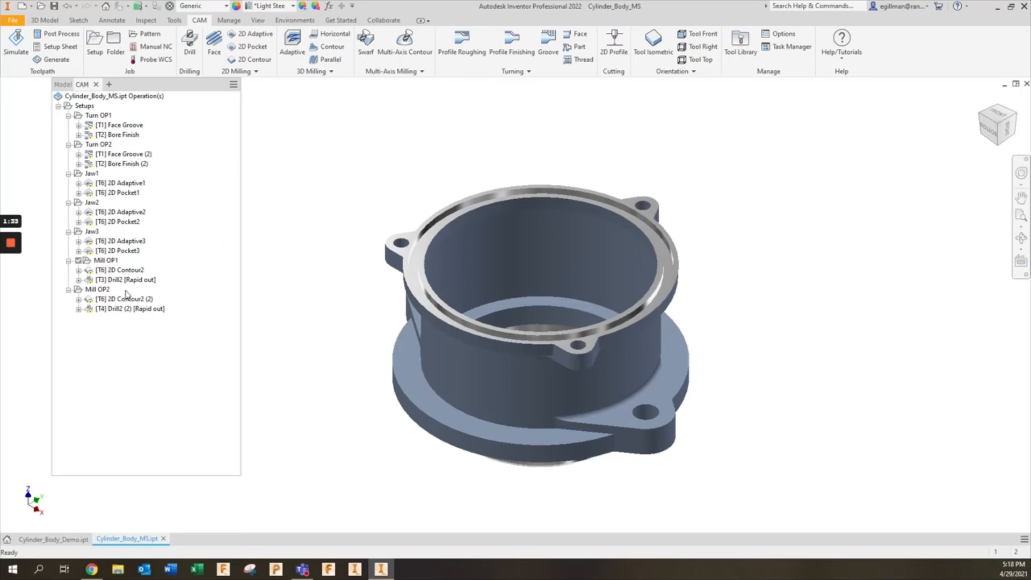
click(61, 85)
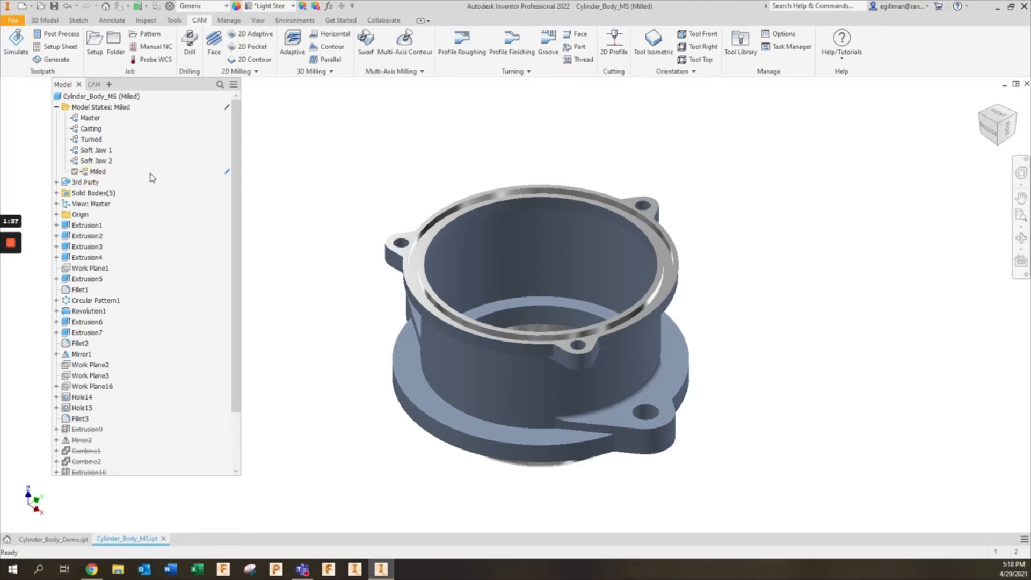
click(82, 85)
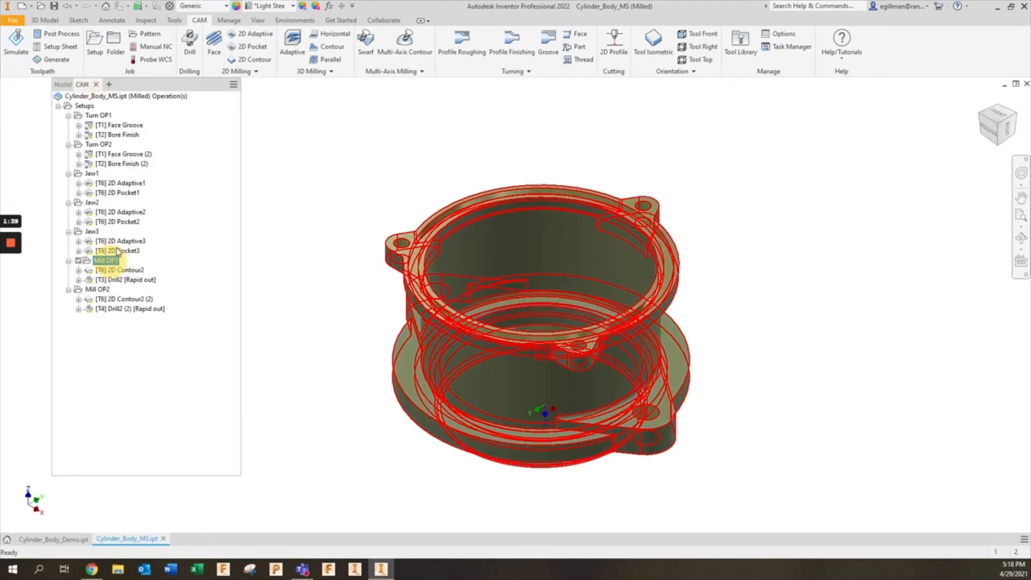
click(15, 37)
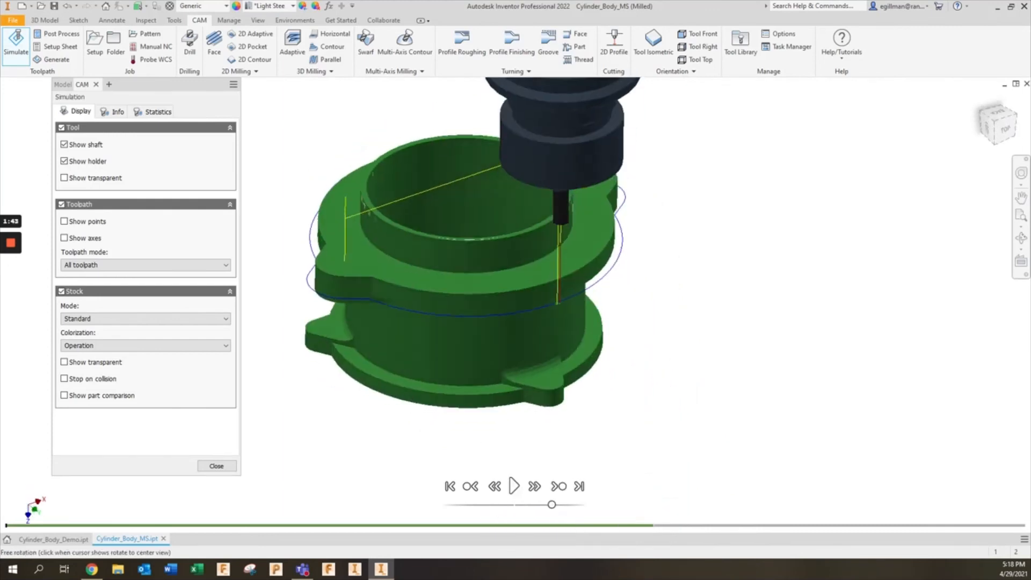
click(515, 501)
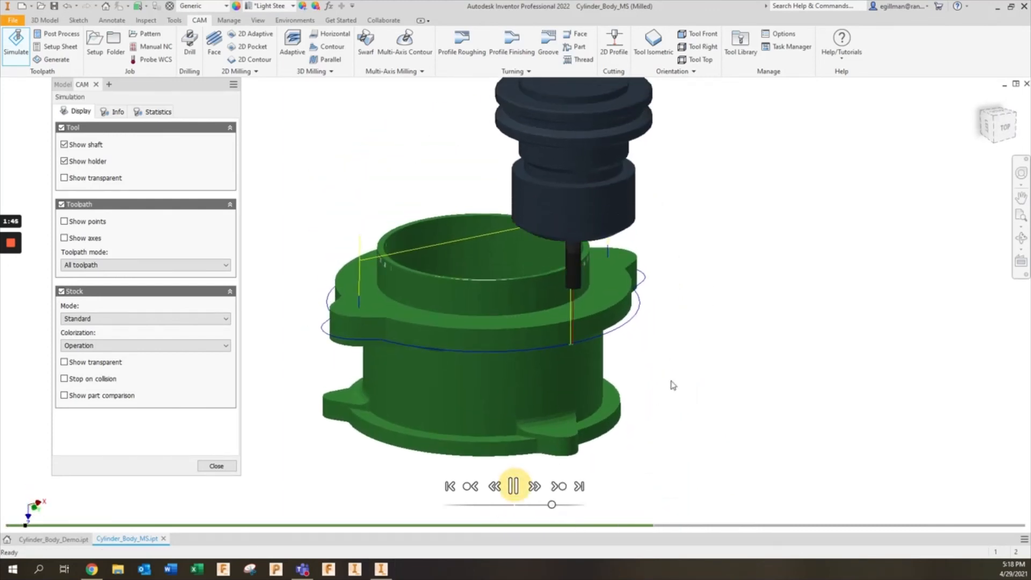
click(513, 487)
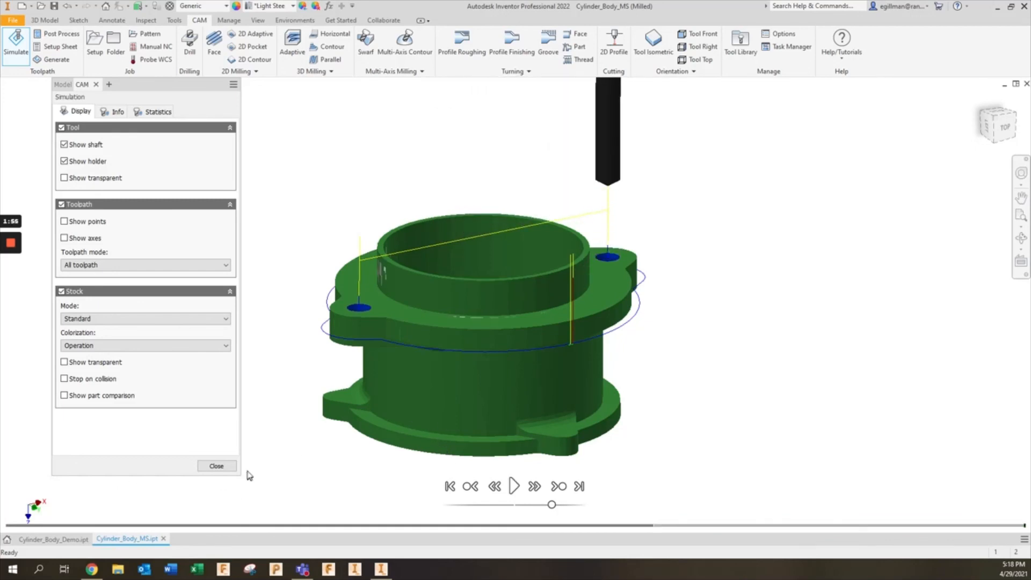
click(61, 84)
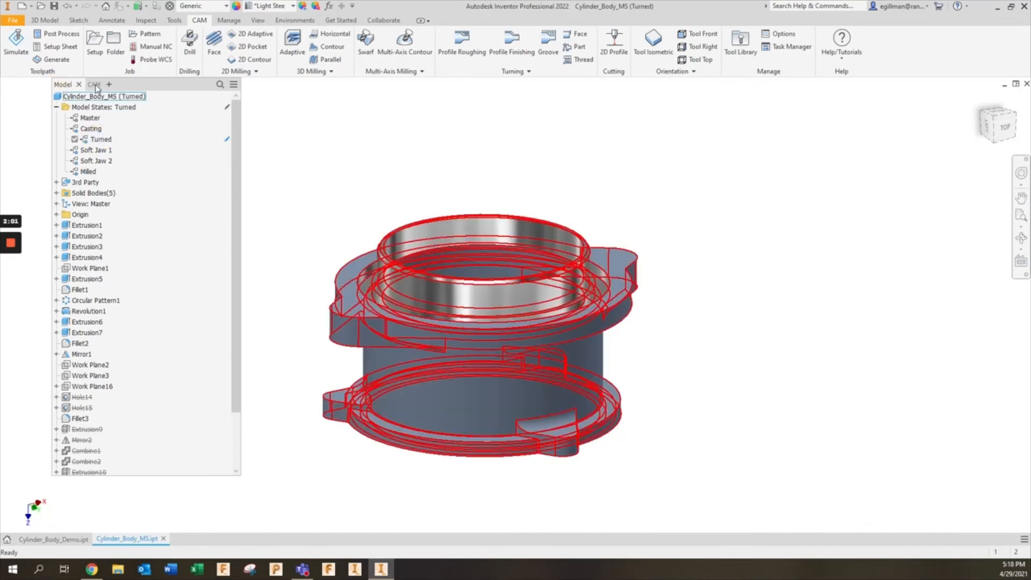
Step: Play the Turn OP1 face groove and bore finish simulation in the Turned state
click(93, 84)
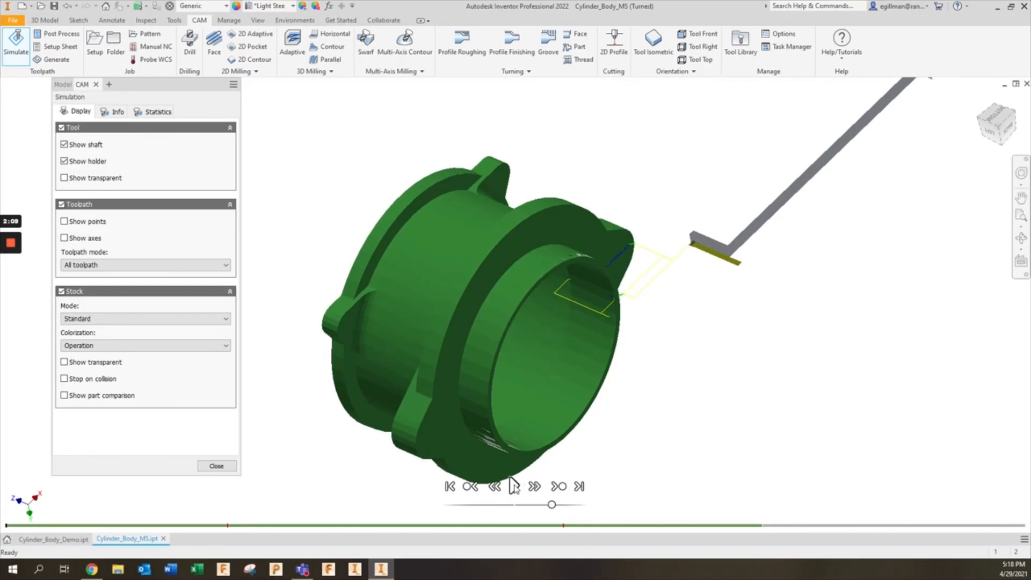
click(513, 501)
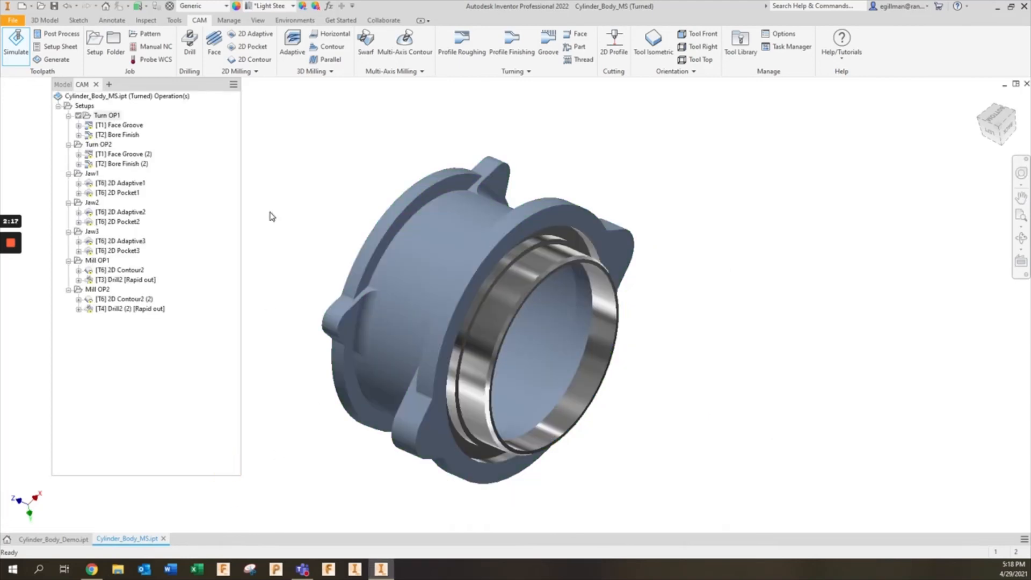
click(62, 85)
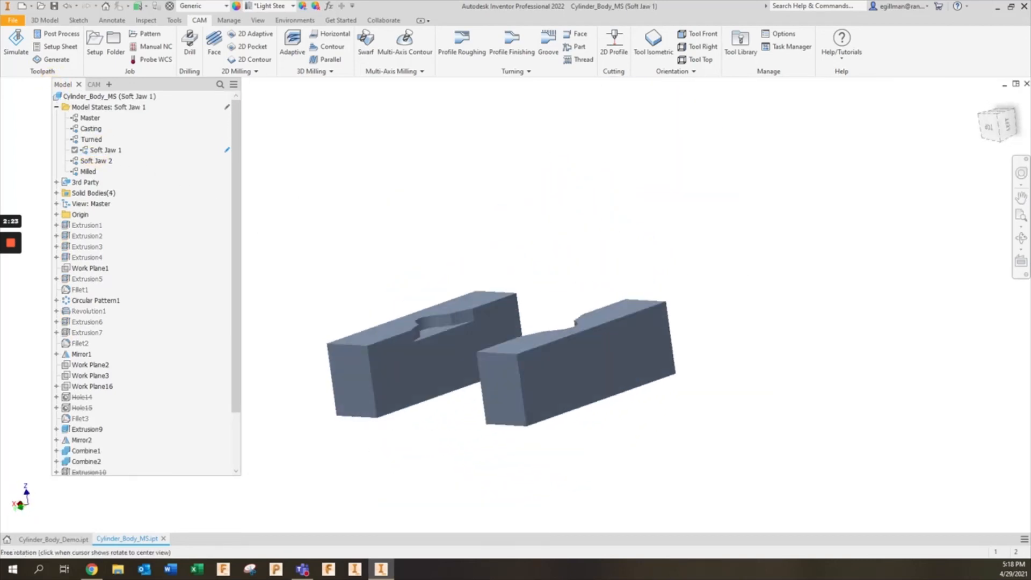
Step: Simulate the Jaw1 pocketing cutout on the jaw block, then return to the Model browser
click(81, 84)
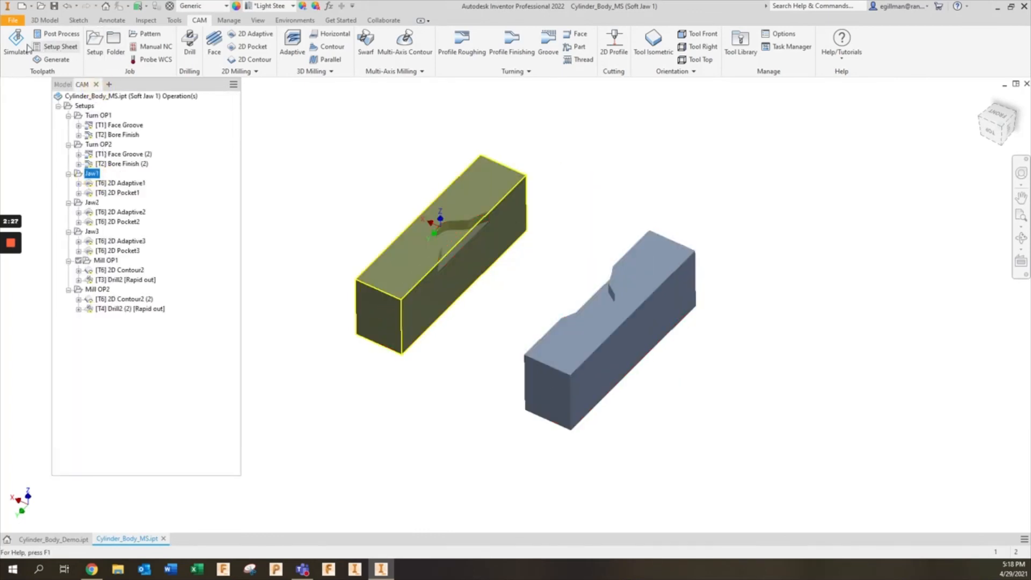
click(12, 41)
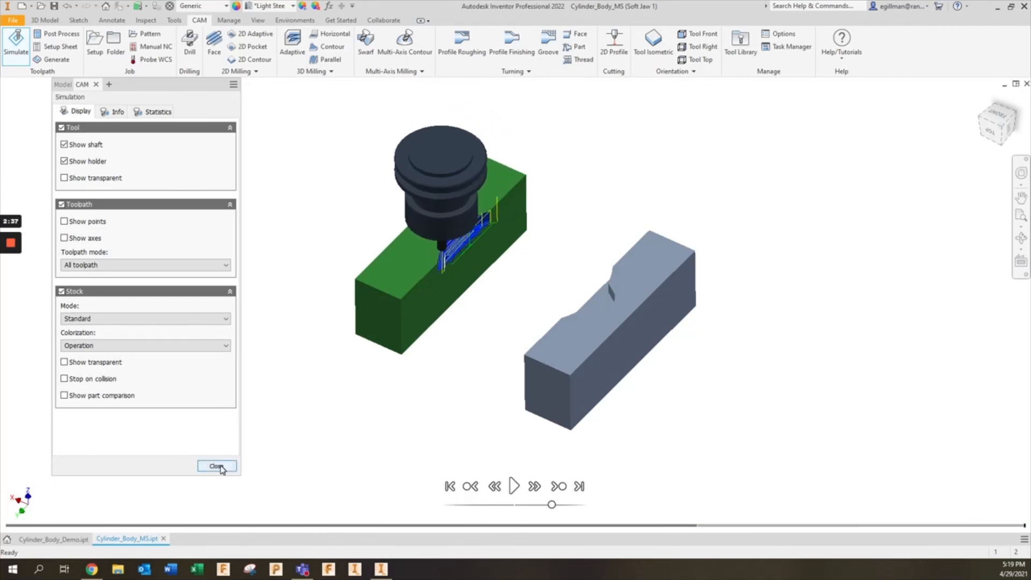
click(216, 466)
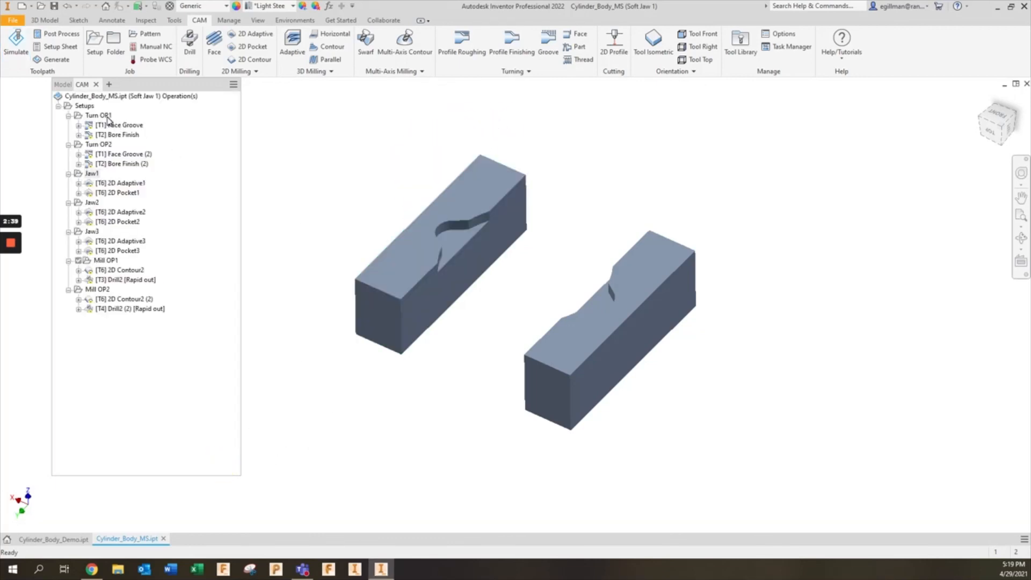
click(64, 85)
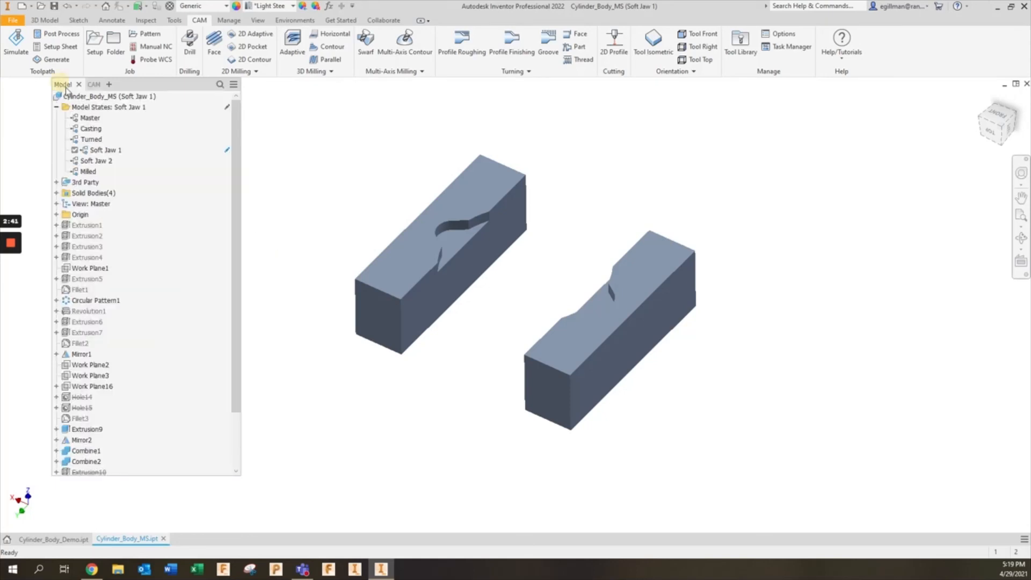
mouse_move(323, 232)
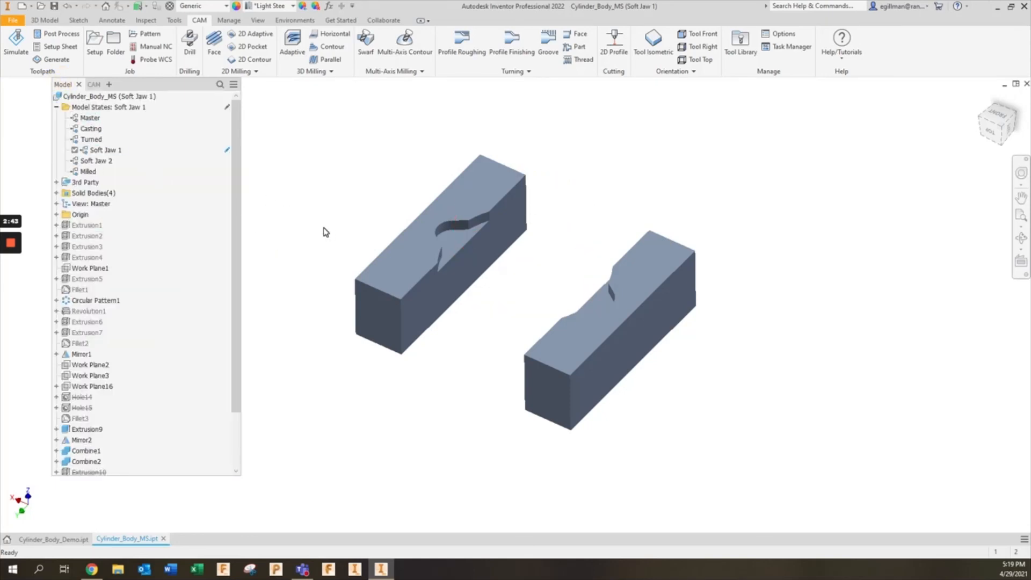